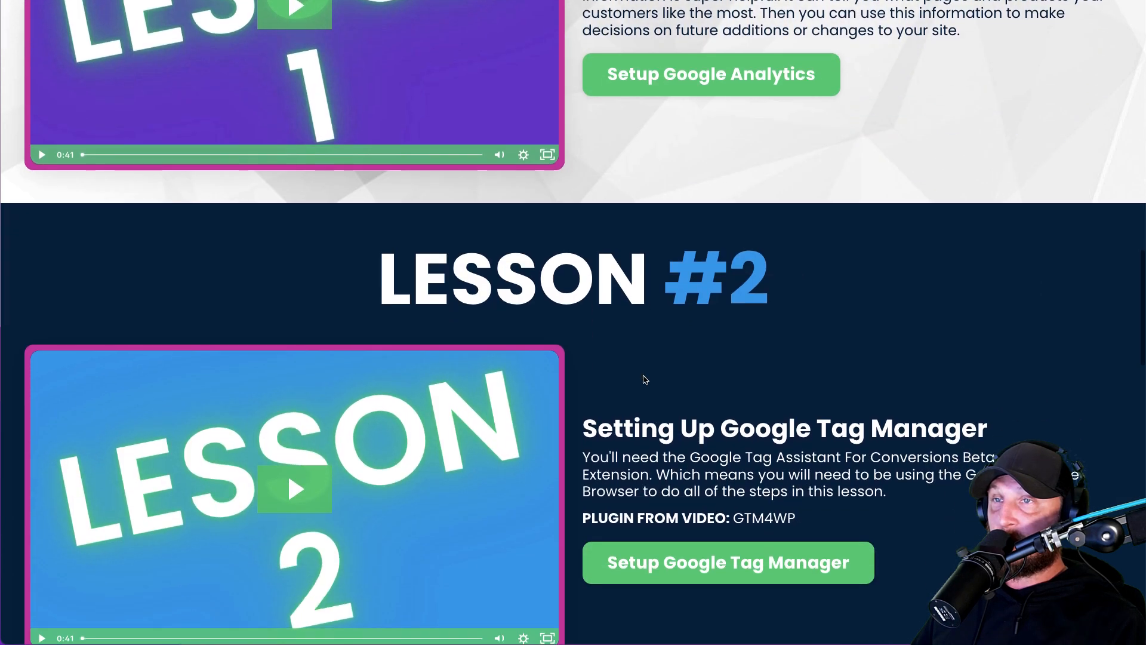
# - Follow the Lesson 1 'Setup Google Analytics' link to reach the Google sign-in page
pyautogui.click(709, 74)
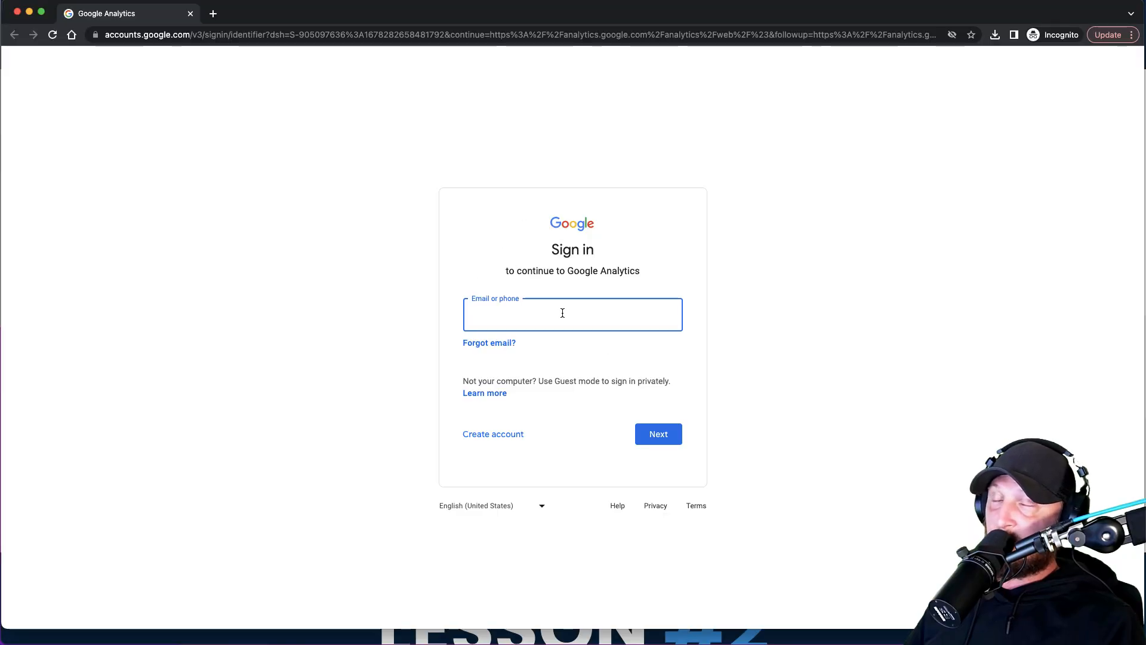
# - Sign in with the Google account email and password to reach the Analytics welcome page
pyautogui.click(572, 314)
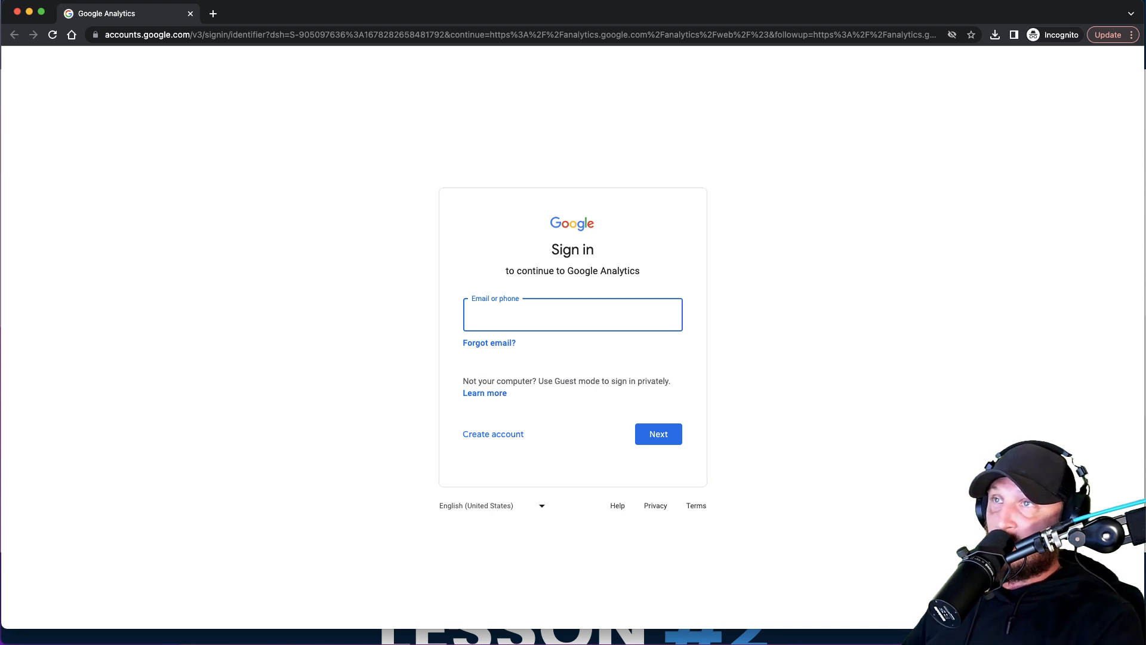
pyautogui.click(656, 433)
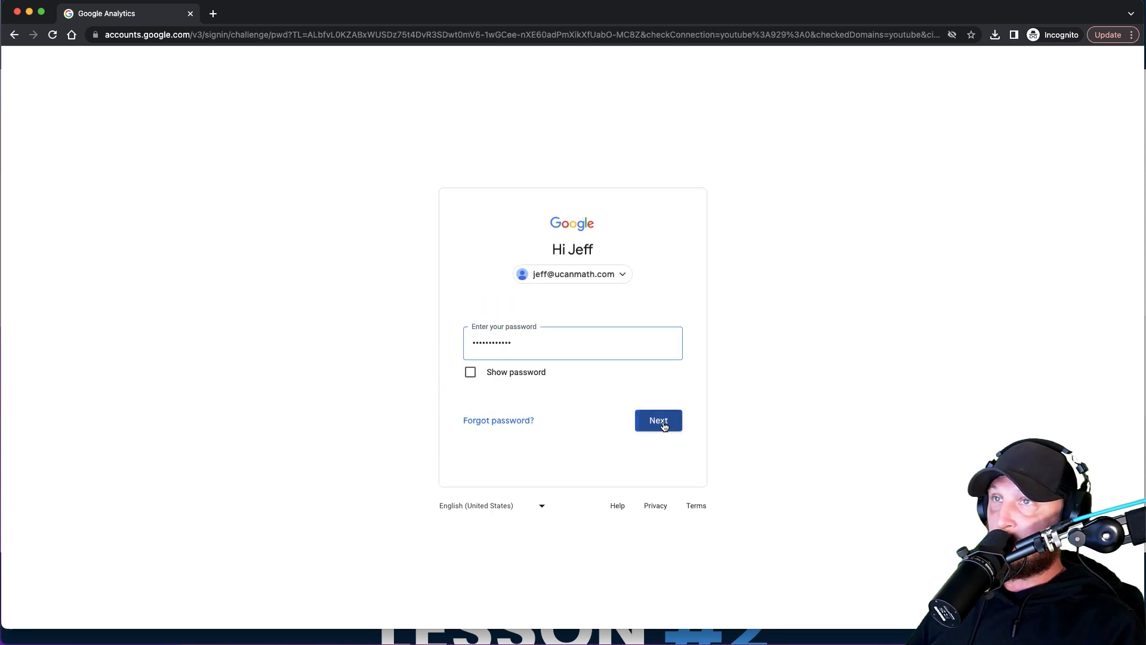
pyautogui.click(656, 419)
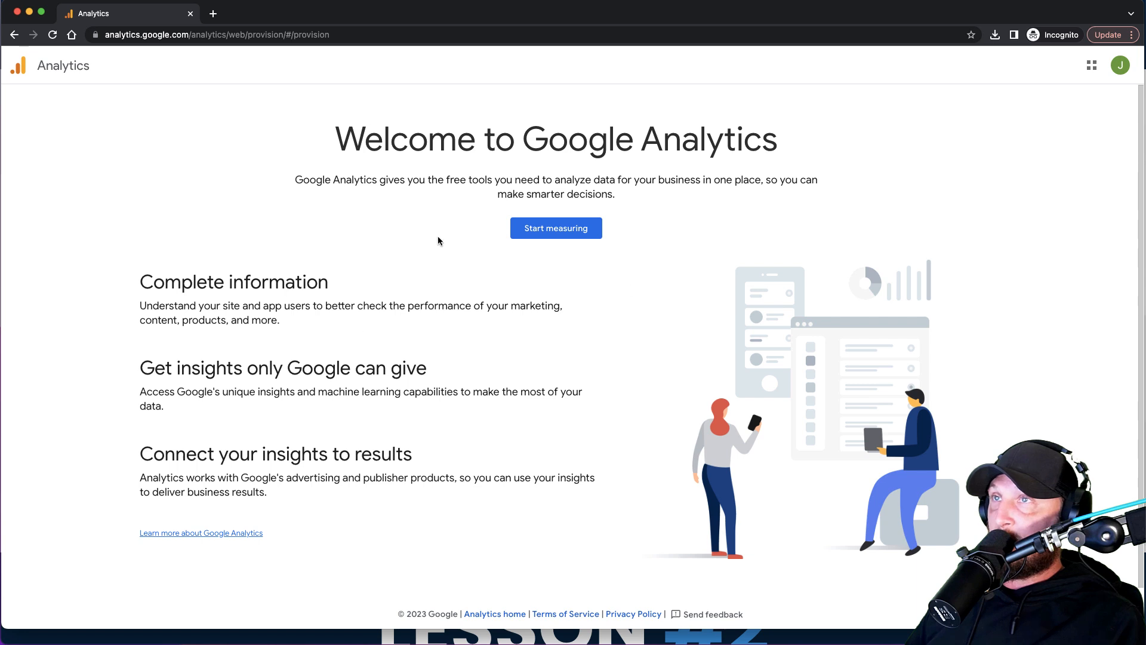
# - Create an account named UCanMath.com with account-specialist data sharing turned off and continue
pyautogui.click(555, 228)
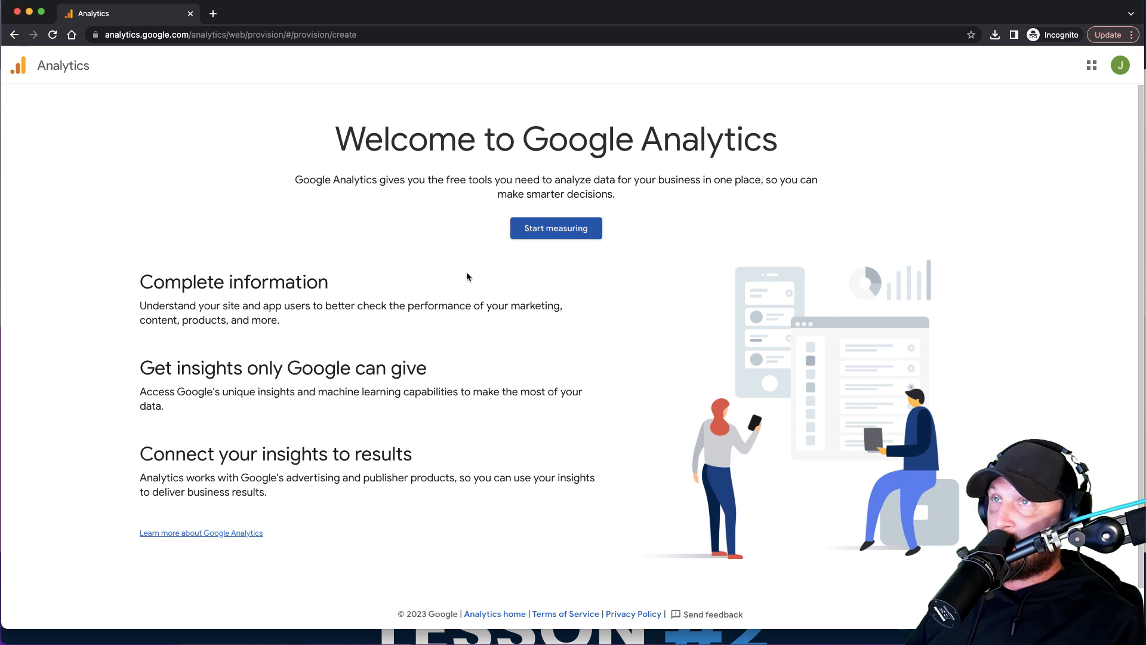
pyautogui.click(555, 228)
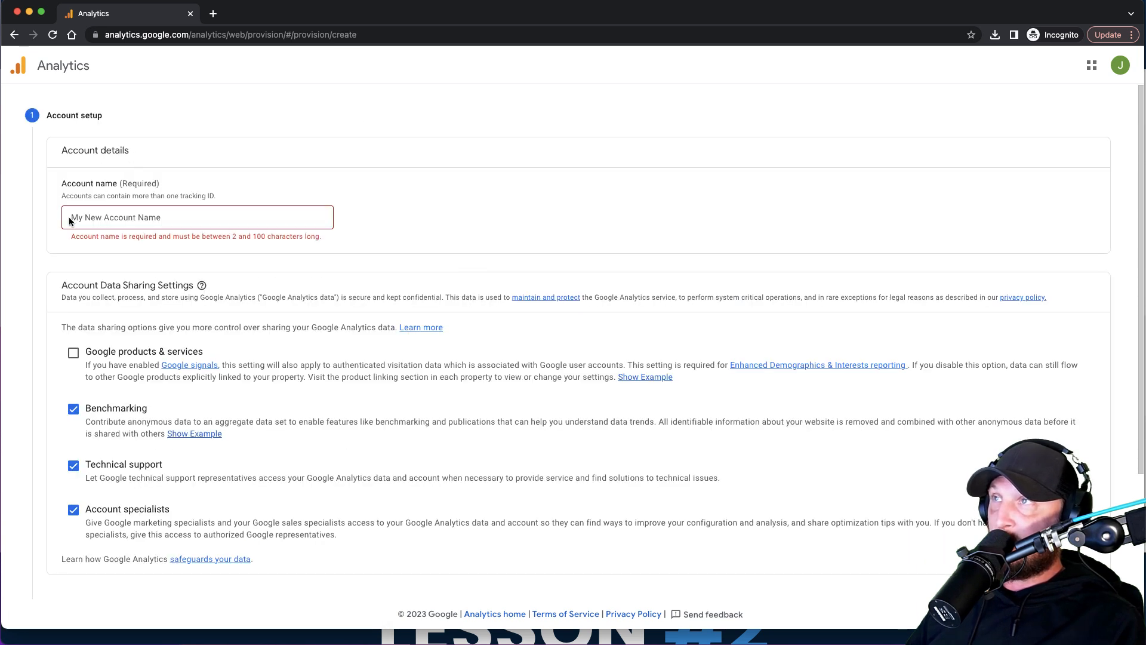
pyautogui.write('UCanMath.com')
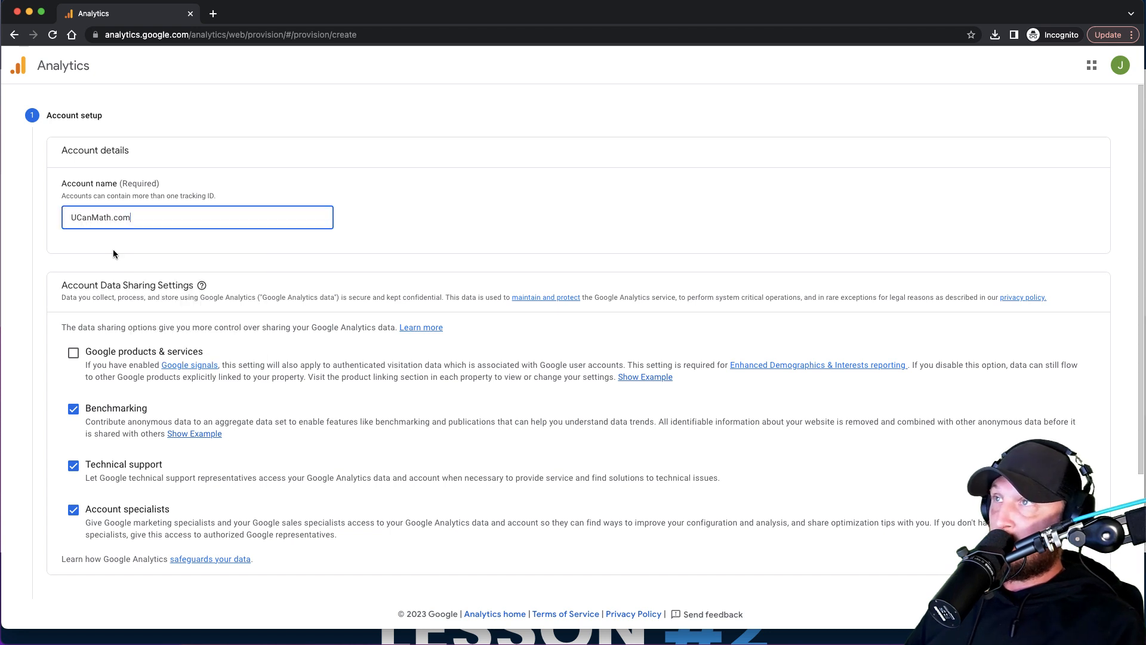
pyautogui.click(73, 510)
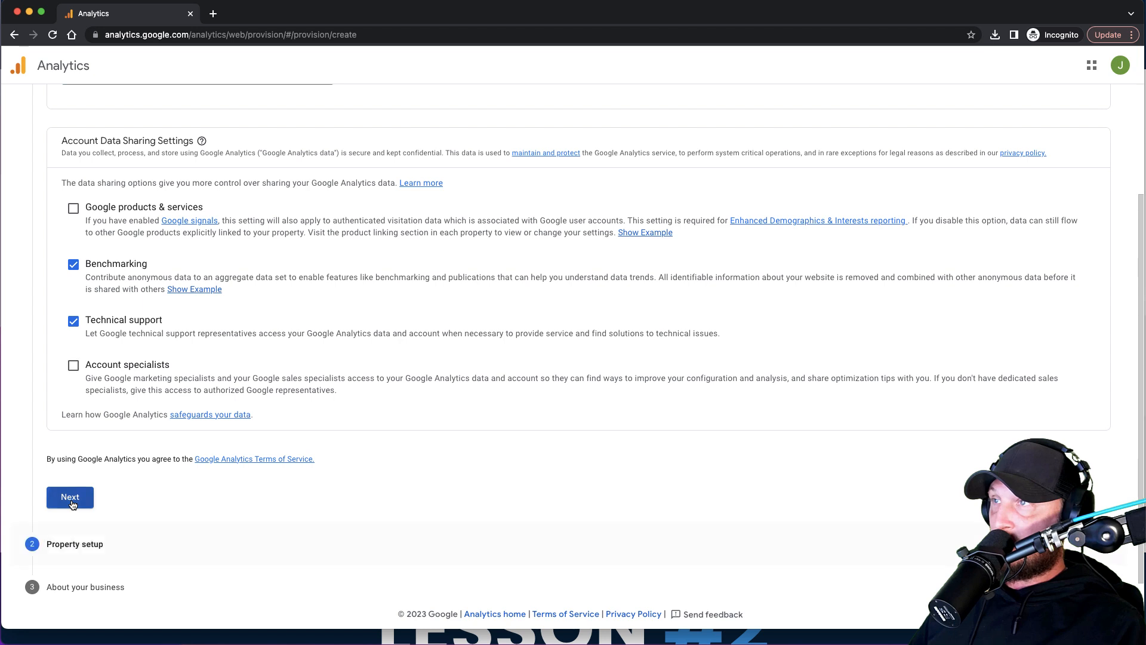
pyautogui.click(70, 496)
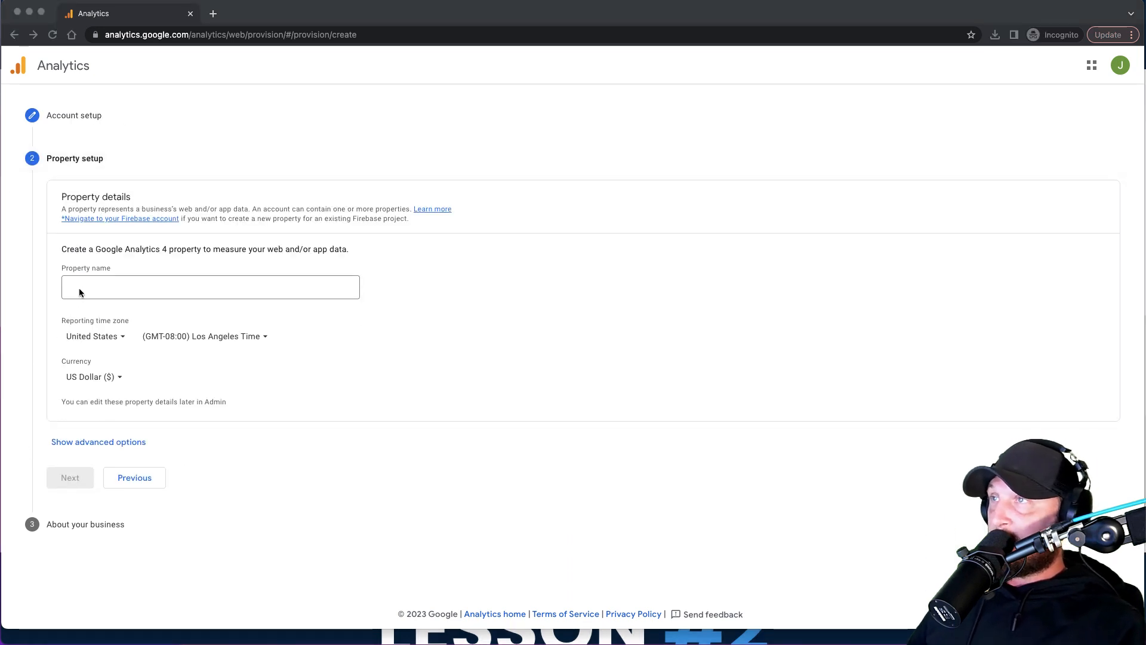
# - Name the property UCanMath.com with (GMT-05:00) New York reporting time zone and continue
pyautogui.click(210, 286)
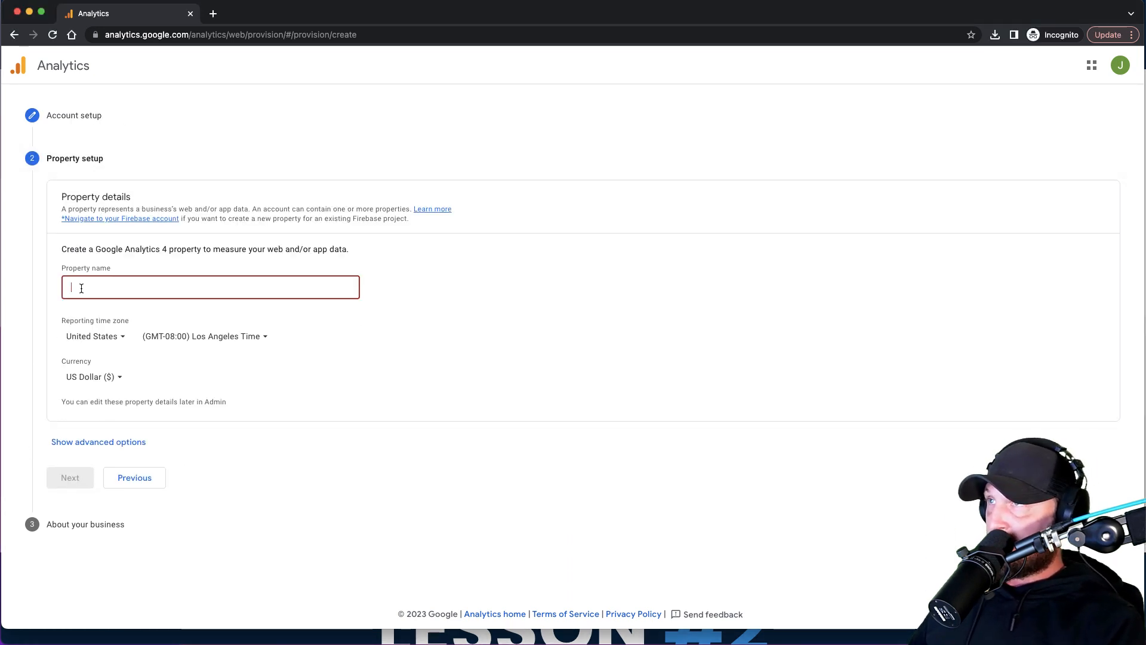
pyautogui.write('UCanMath.com')
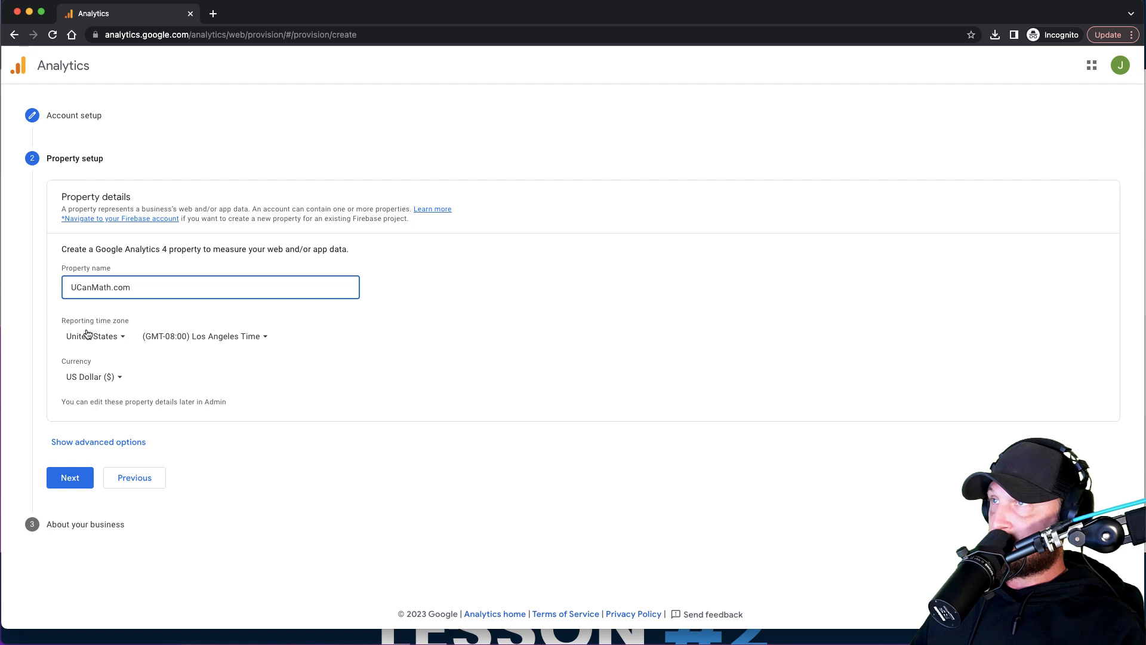
pyautogui.moveTo(161, 342)
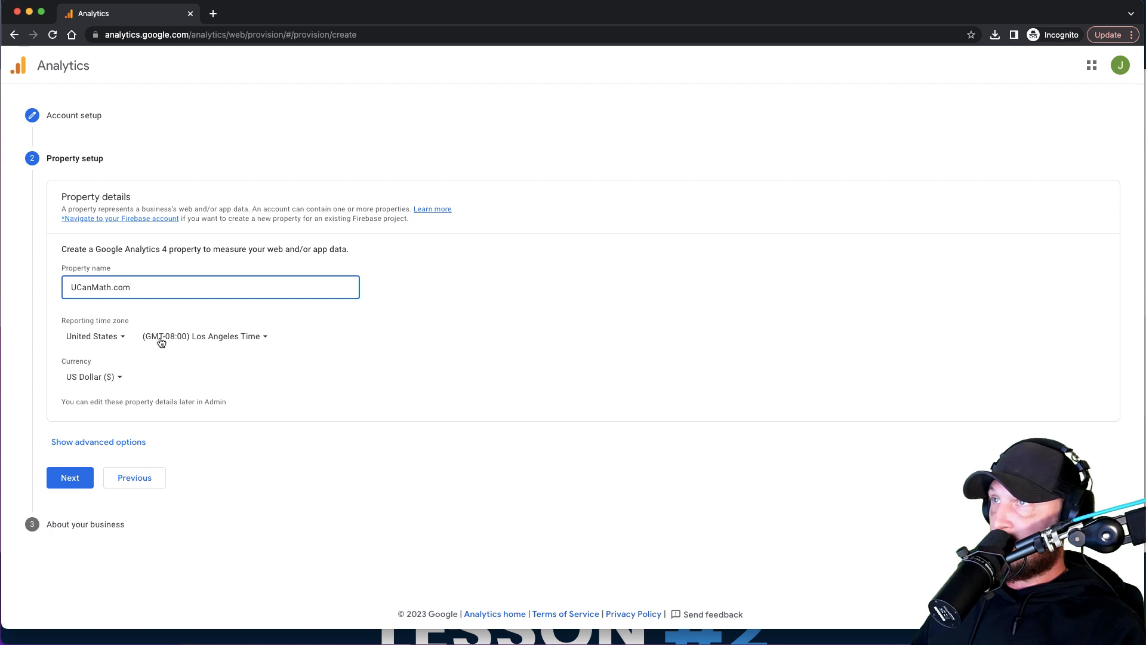
pyautogui.click(204, 335)
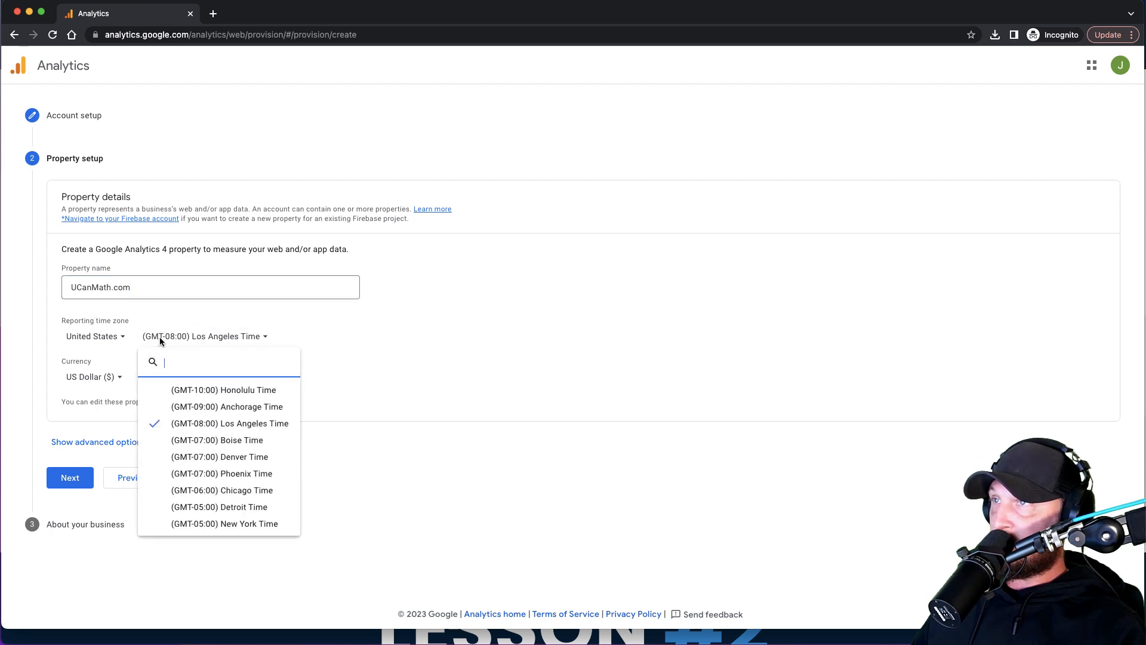
pyautogui.click(224, 523)
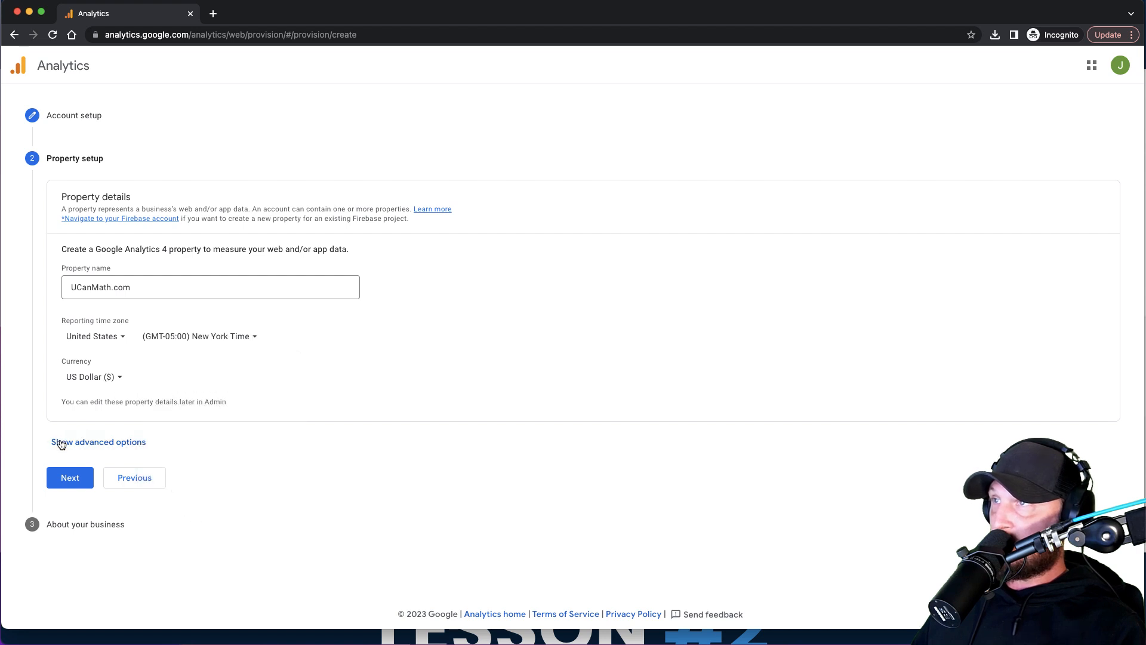
pyautogui.click(97, 442)
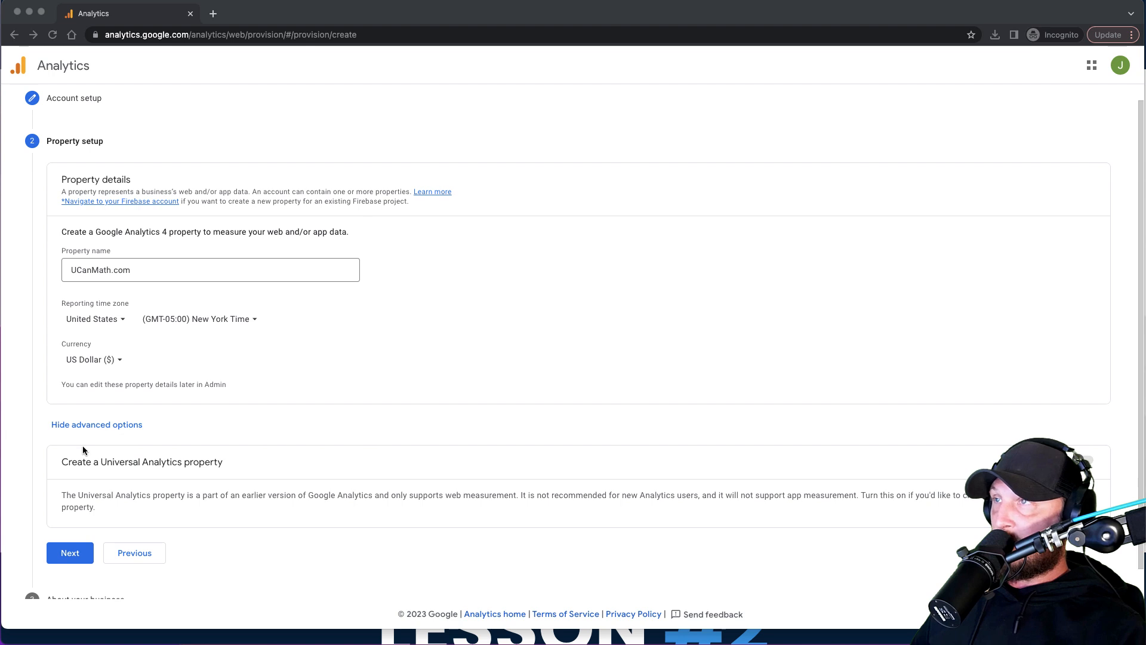
pyautogui.moveTo(162, 471)
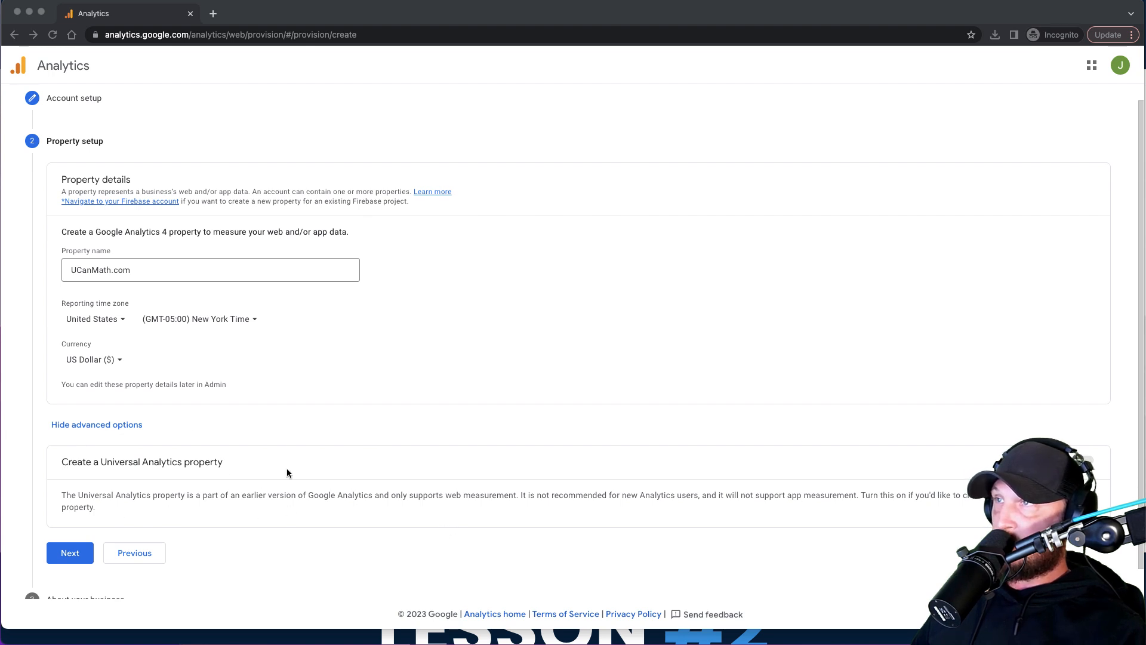
pyautogui.click(97, 425)
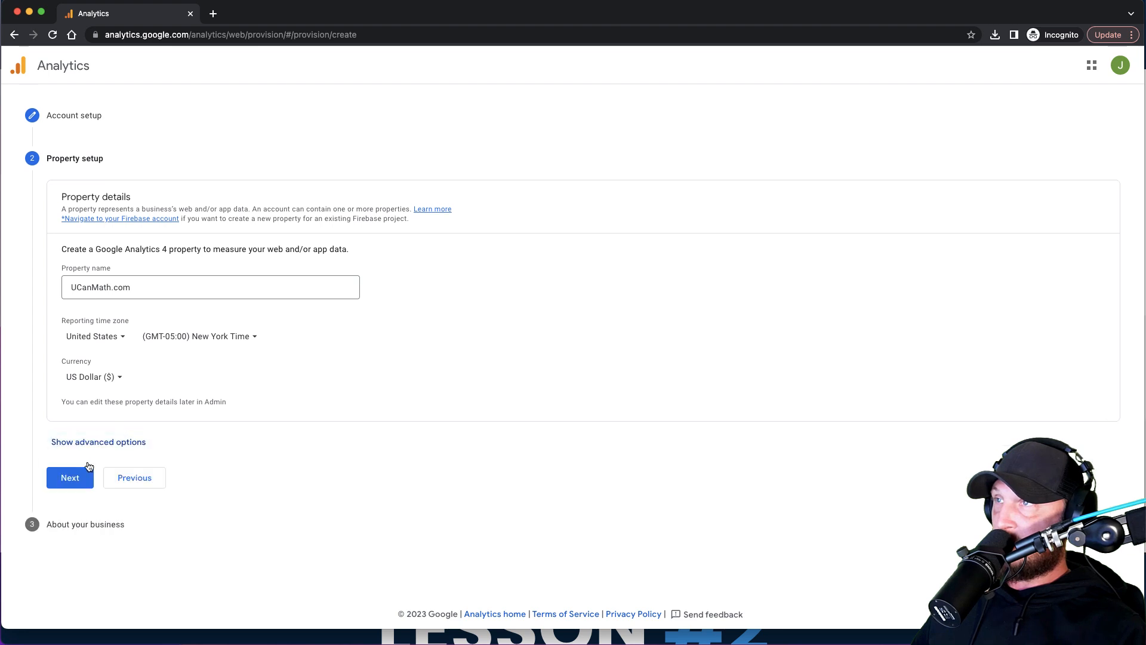
pyautogui.click(69, 478)
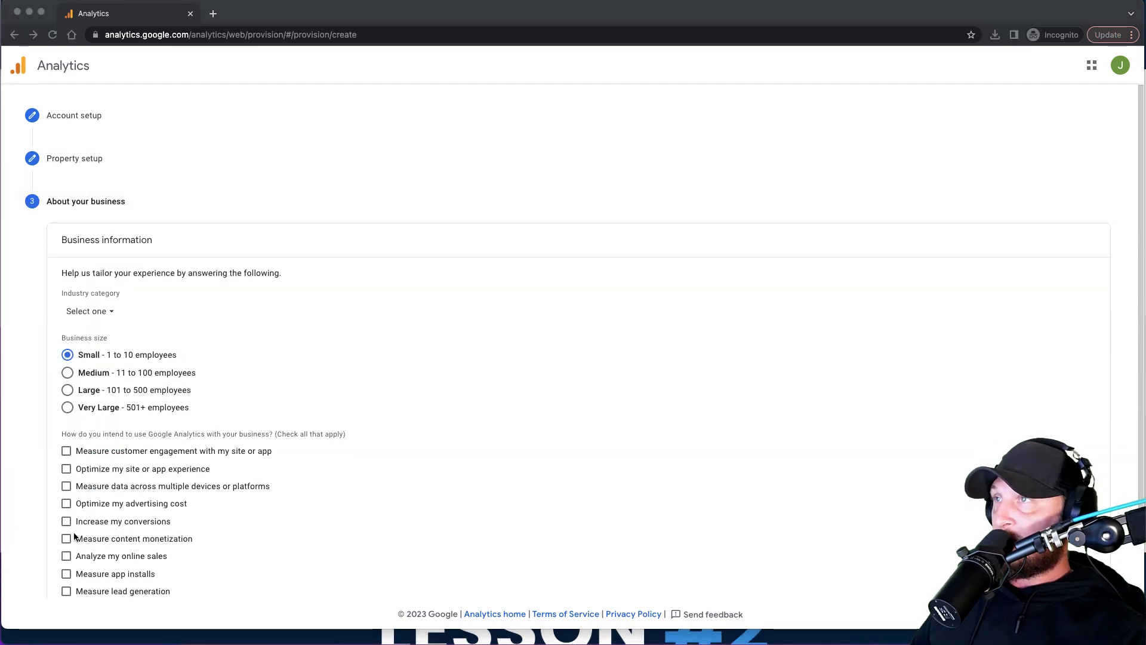
# - Submit the About your business details with Create, bringing up the Terms of Service
pyautogui.scroll(-3)
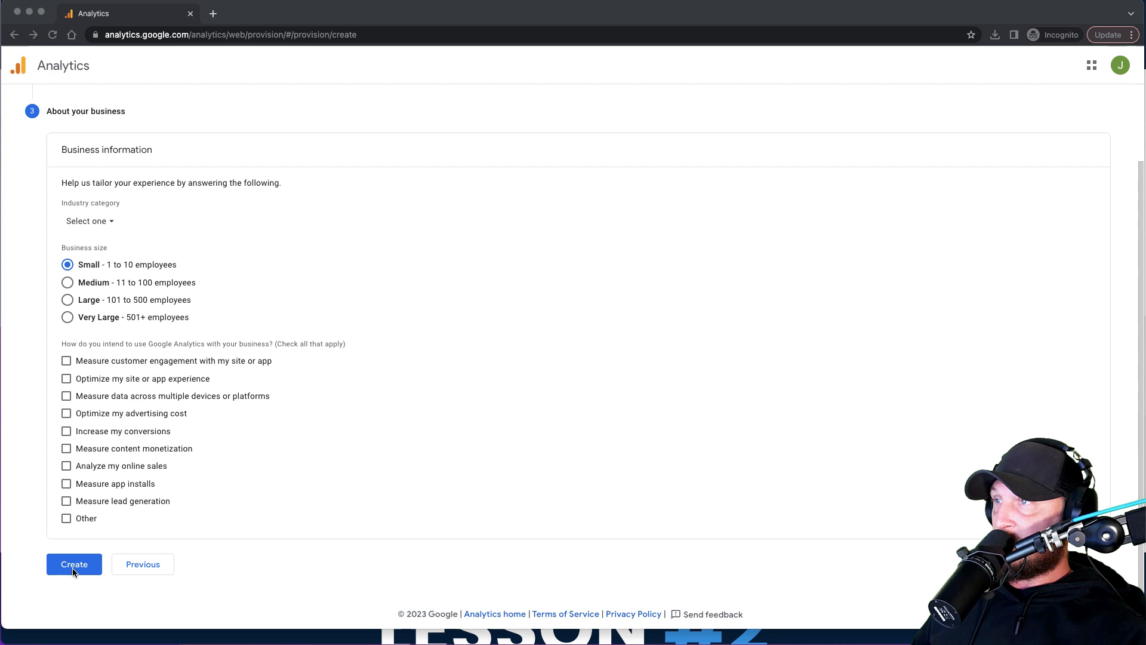
pyautogui.moveTo(238, 398)
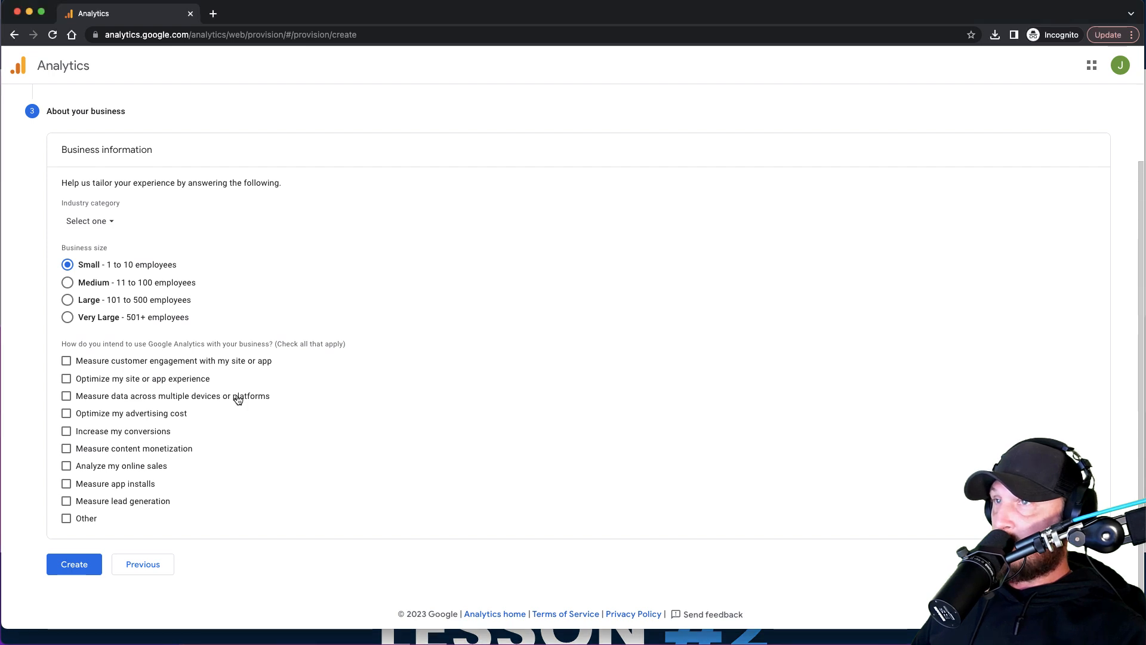
pyautogui.click(73, 563)
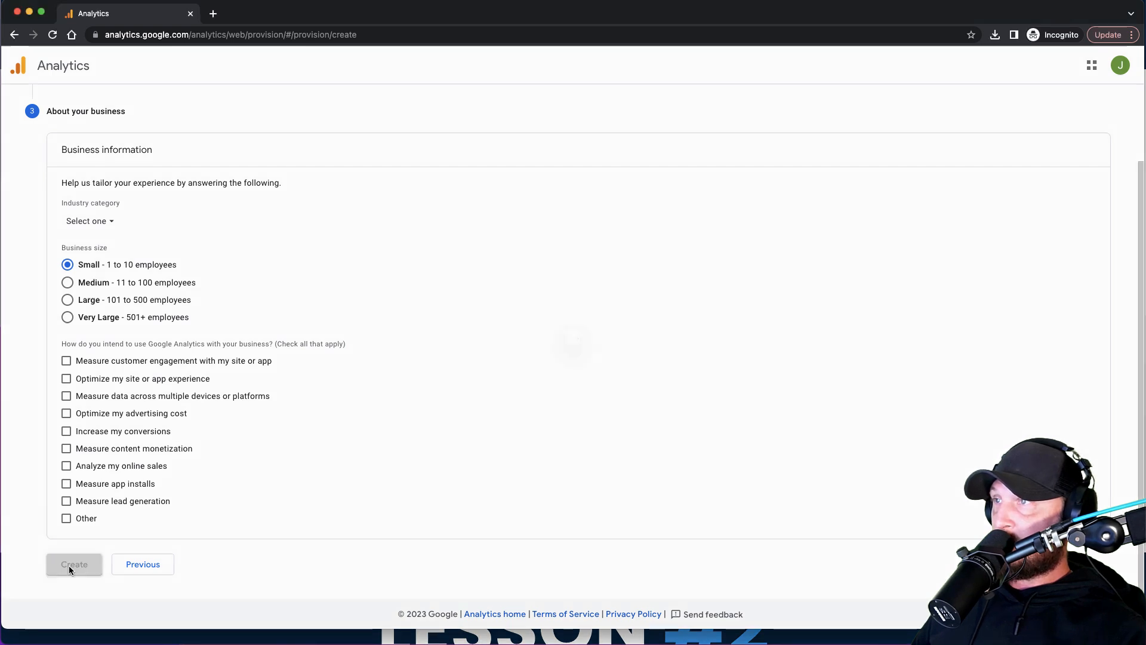
pyautogui.click(73, 564)
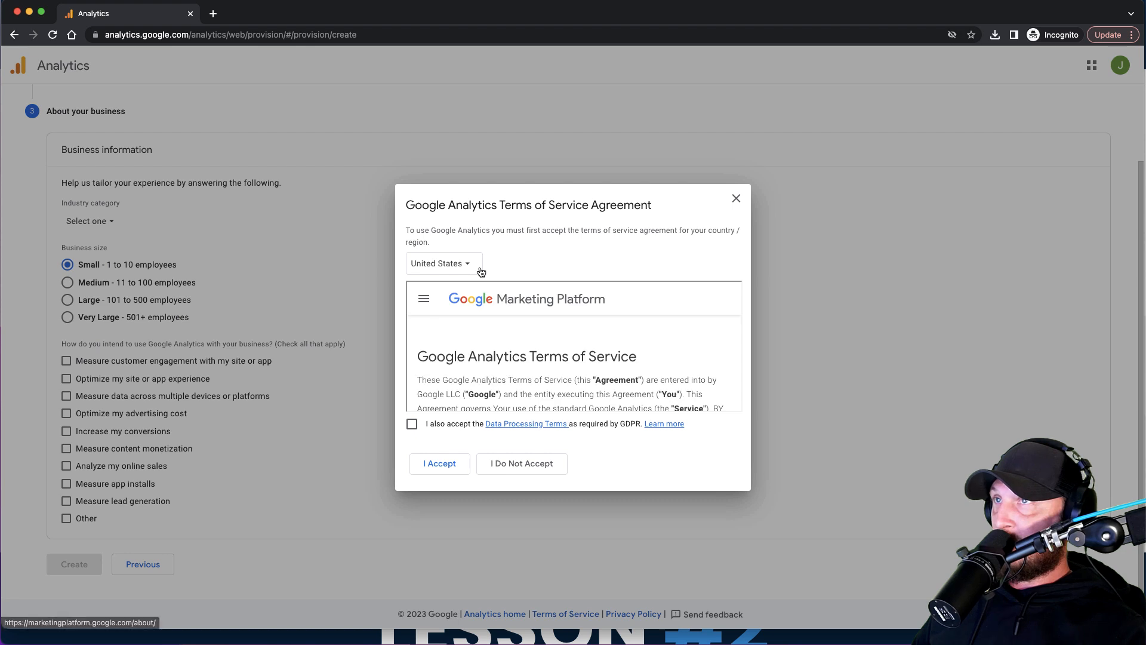
pyautogui.moveTo(433, 262)
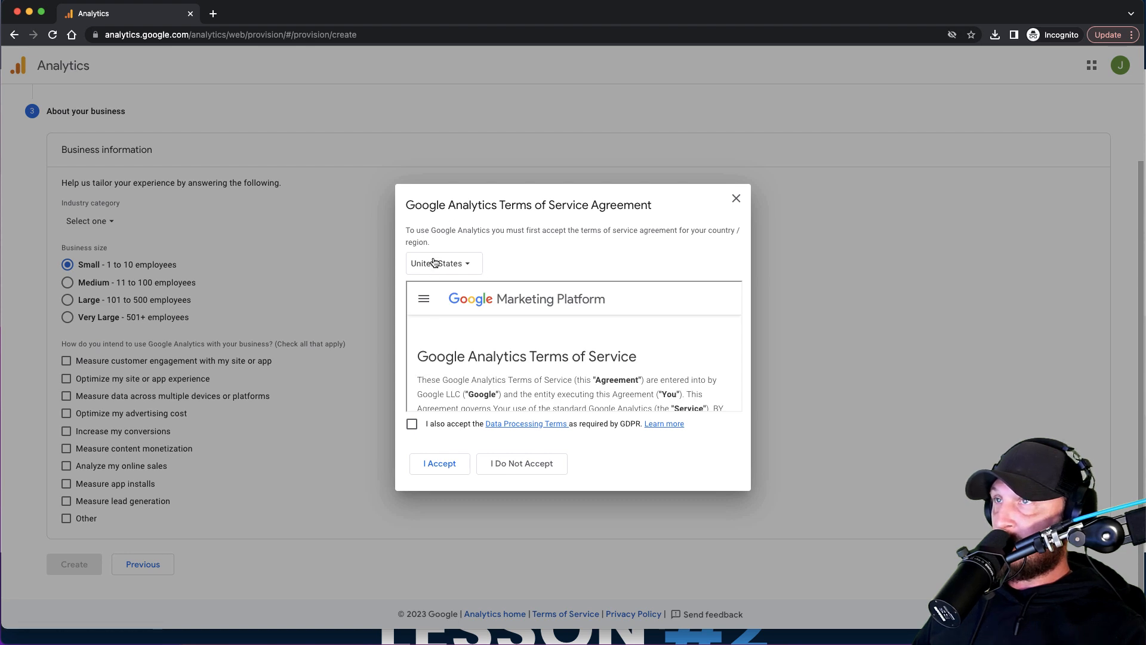
# - Accept the GDPR Data Processing Terms and the Terms of Service agreement
pyautogui.scroll(-3)
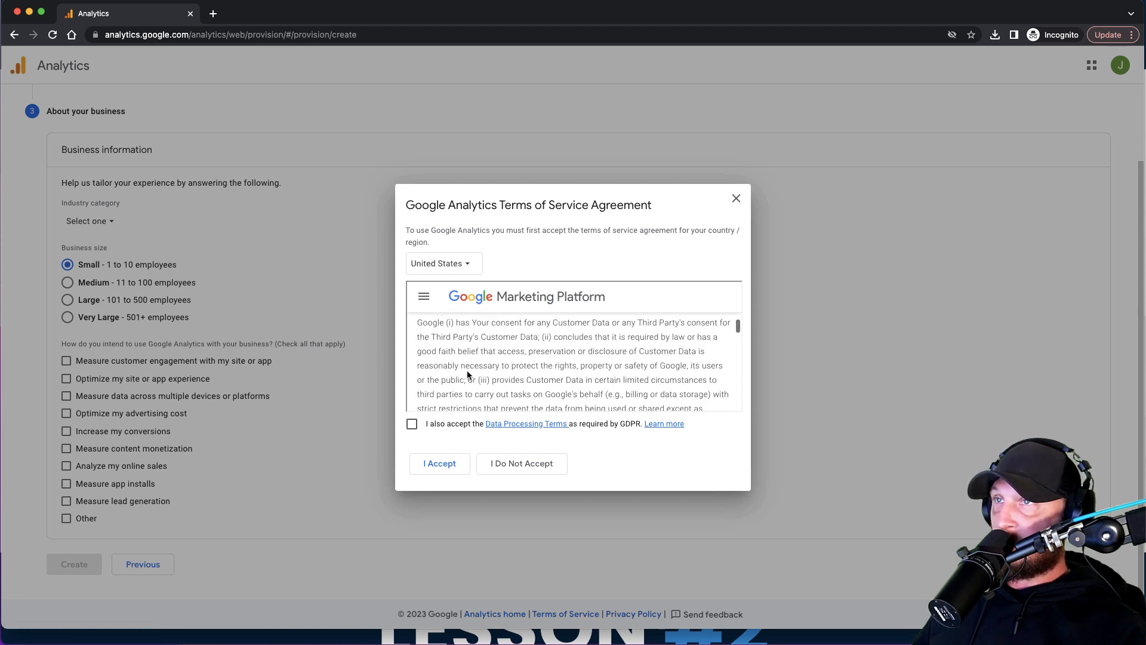
pyautogui.click(412, 424)
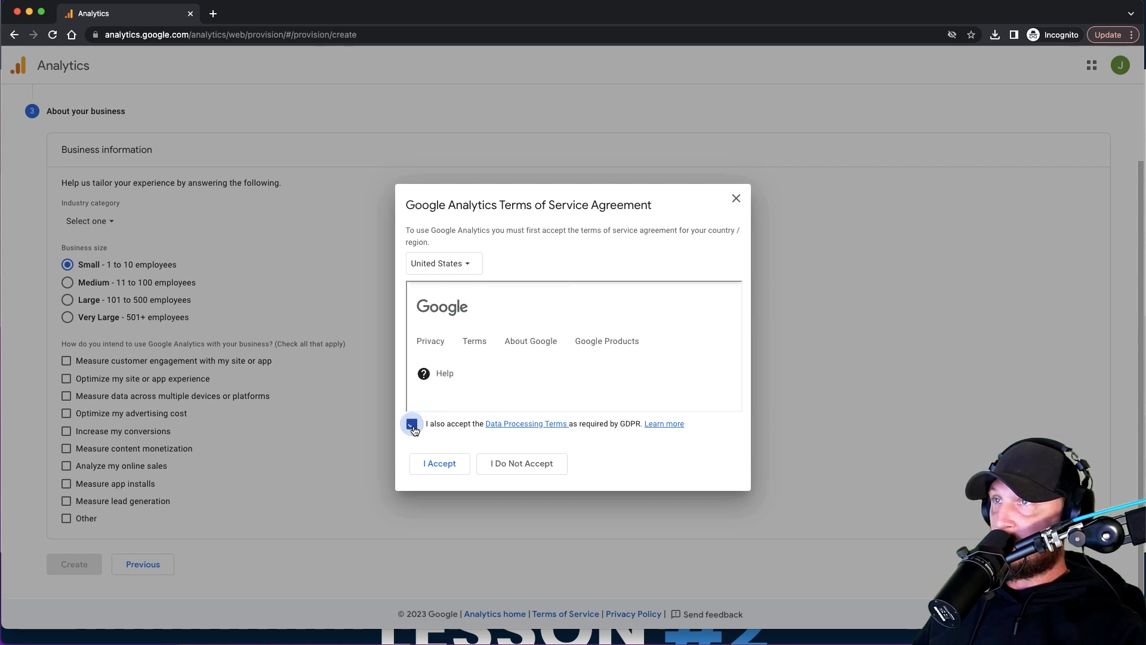
pyautogui.click(439, 463)
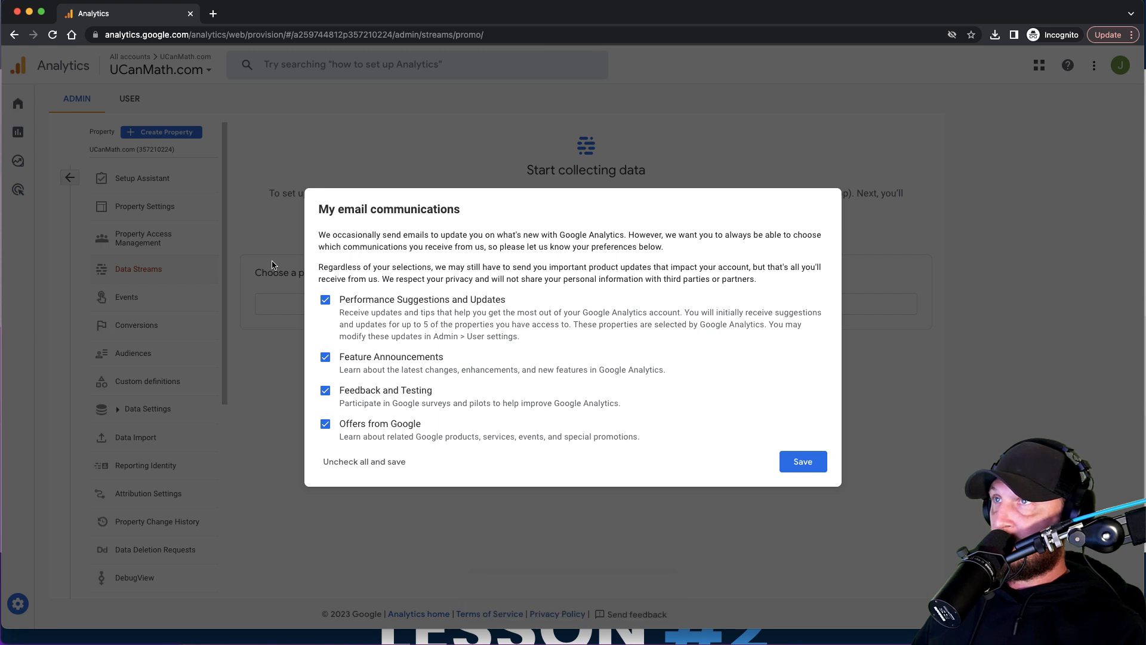
# - Turn off and save all email communication preferences, then choose Web as the stream platform
pyautogui.click(325, 300)
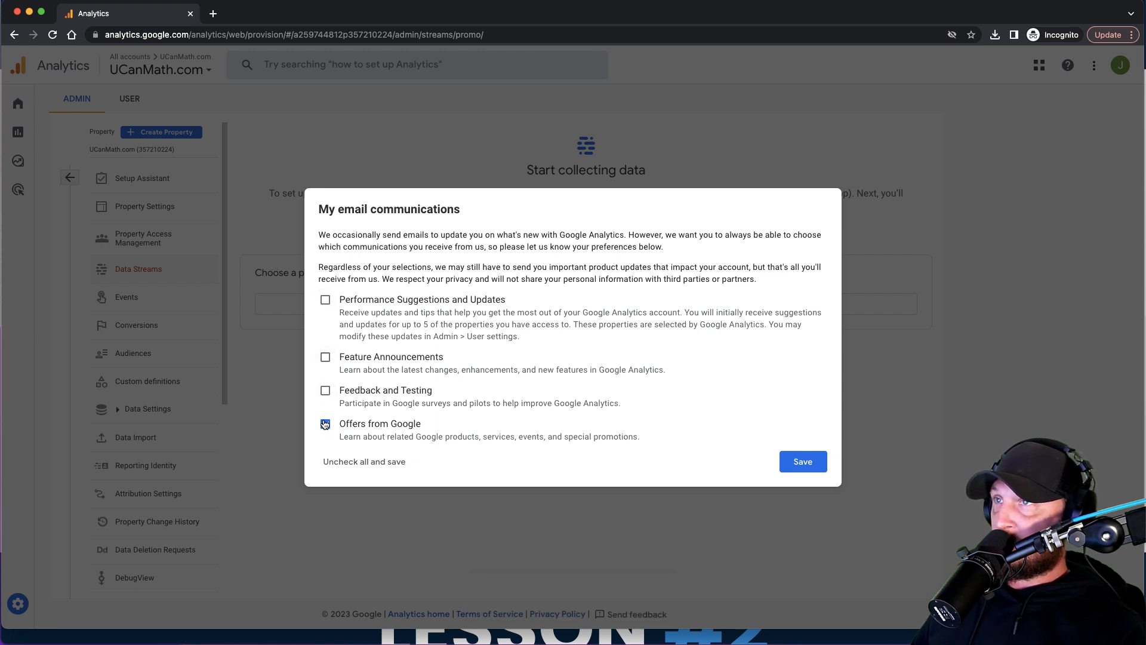
pyautogui.click(324, 422)
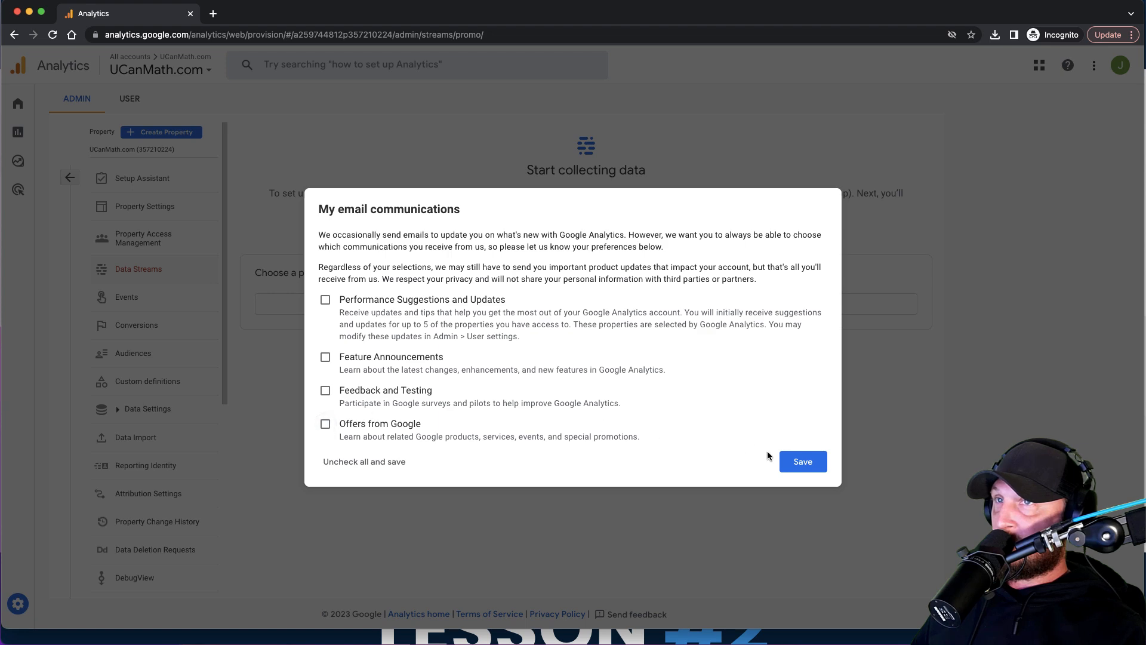
pyautogui.click(803, 461)
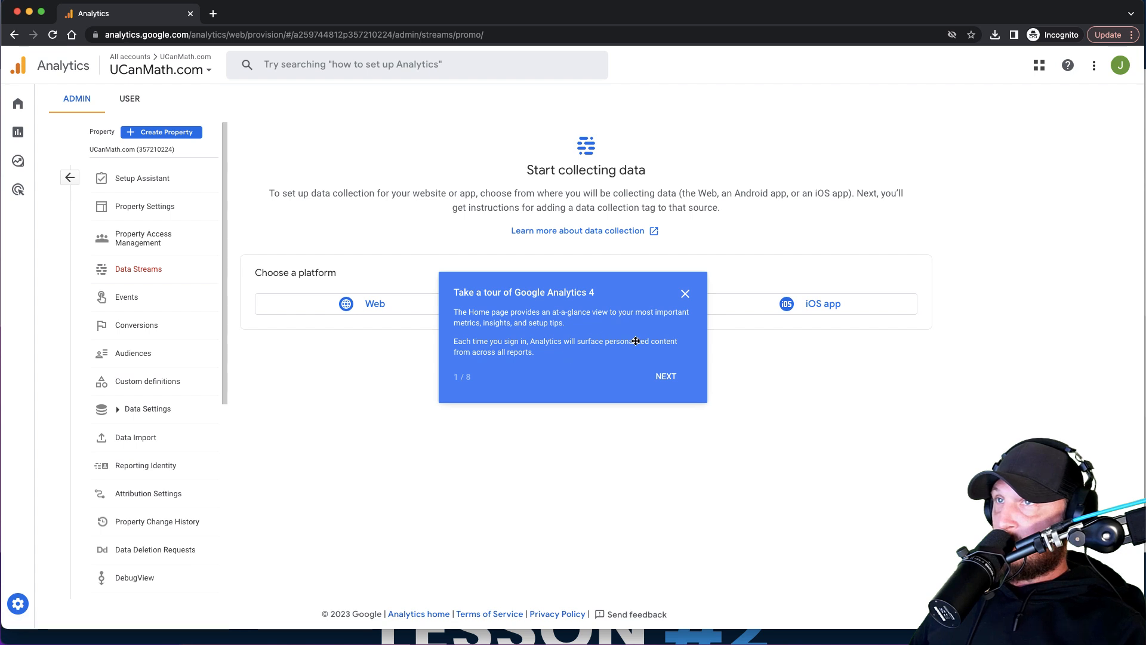
pyautogui.click(685, 294)
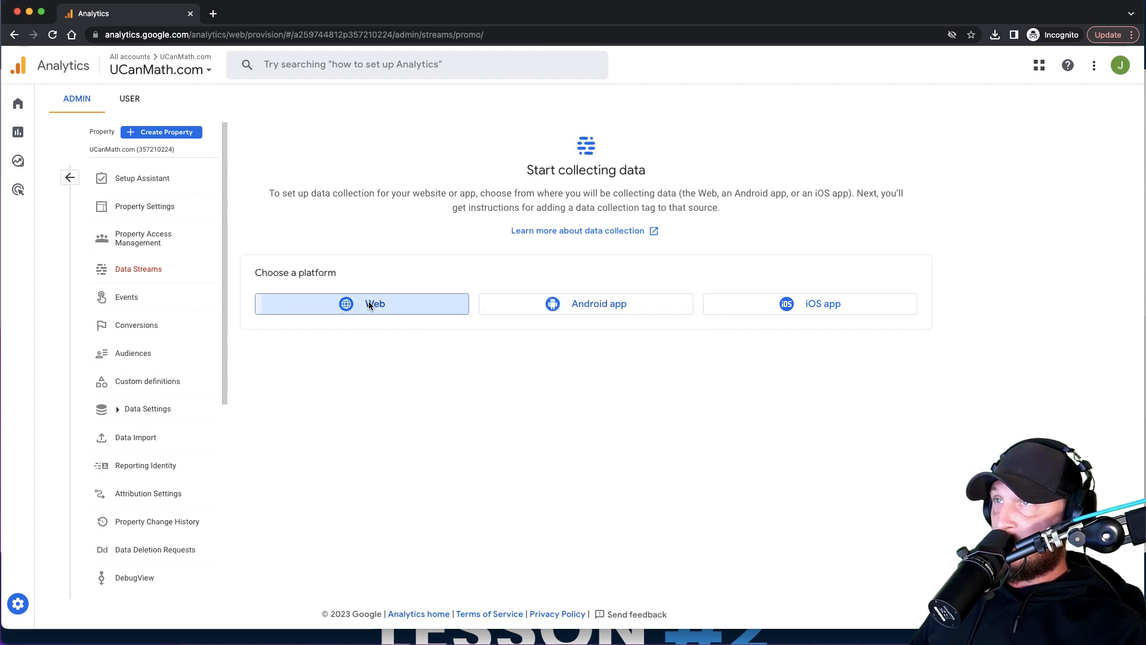
pyautogui.click(361, 303)
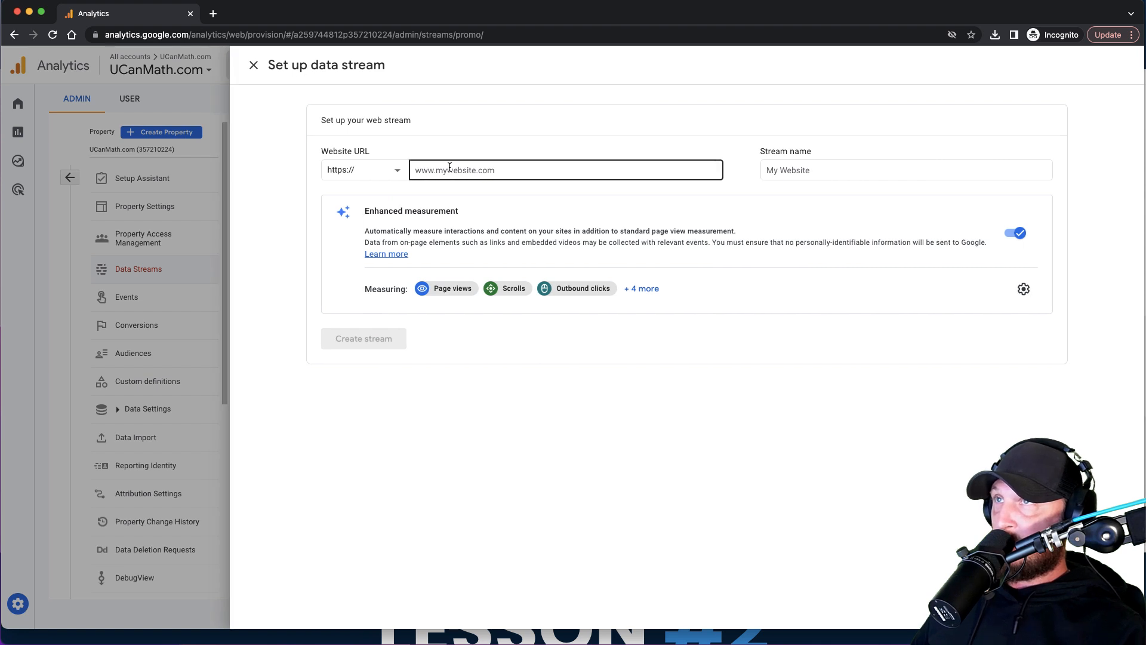
# - Create a web stream with URL and name ucanmath.com and bring up its tag install instructions
pyautogui.click(565, 169)
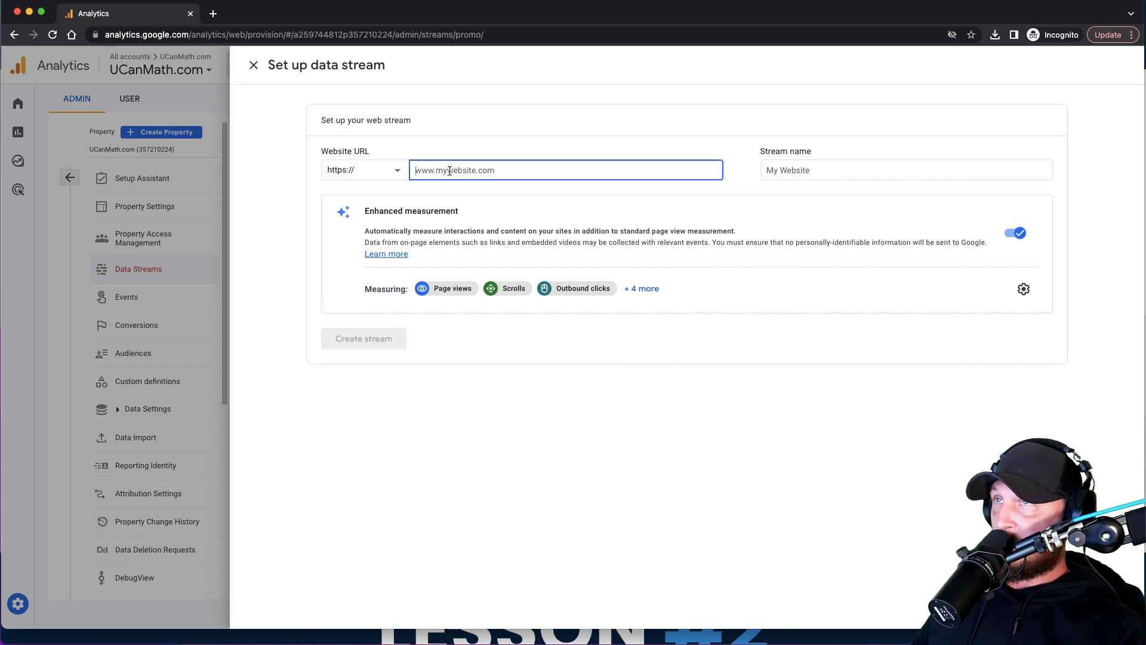
pyautogui.write('ucanmath.com')
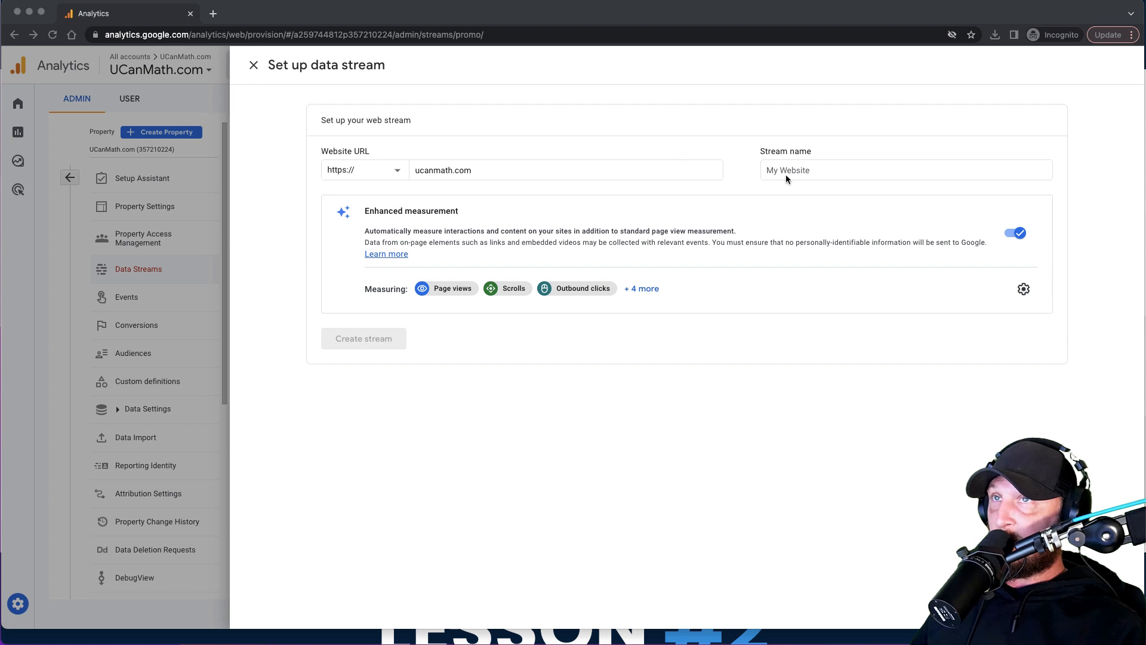
pyautogui.click(905, 170)
pyautogui.write('ucanmath.com')
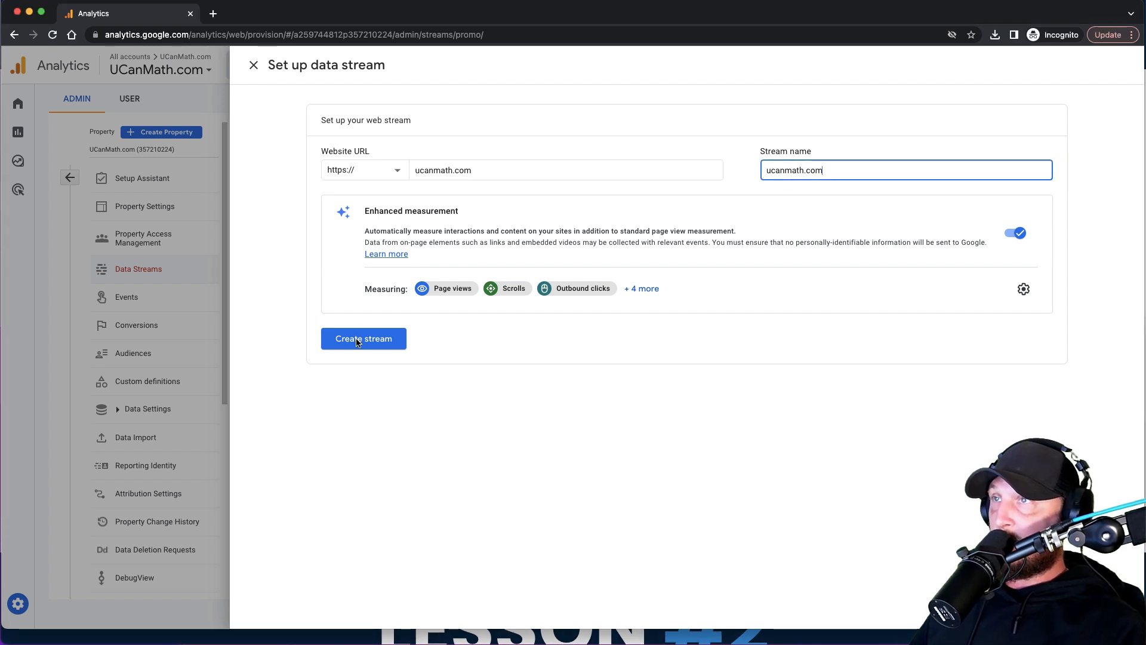
pyautogui.click(363, 338)
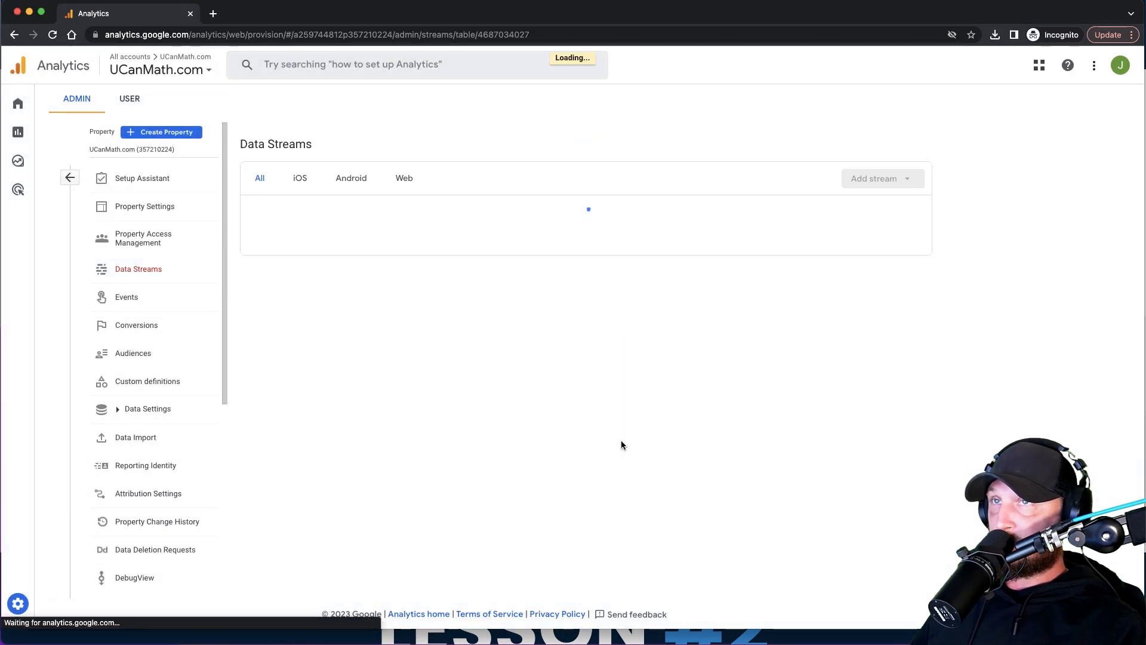
pyautogui.click(588, 210)
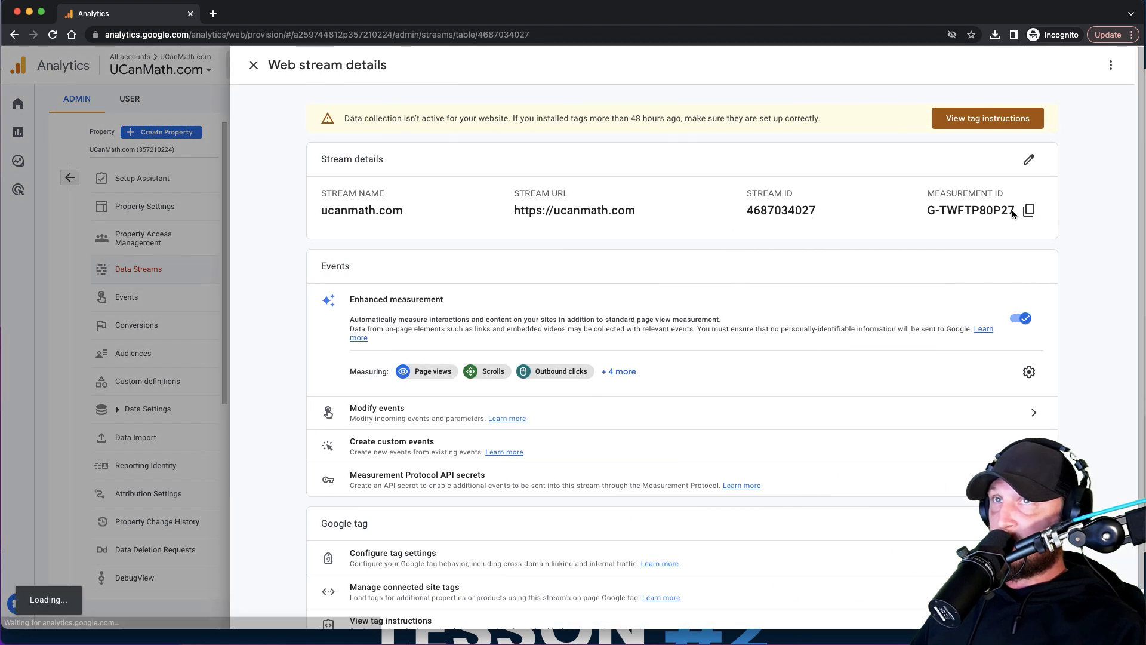
pyautogui.click(988, 118)
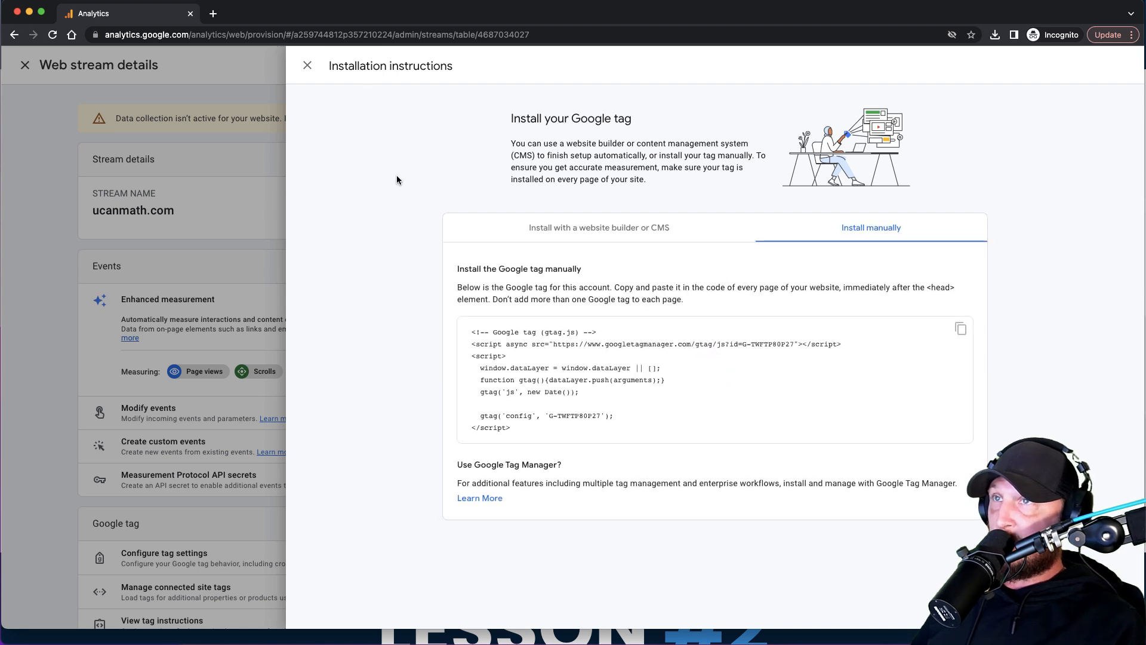
pyautogui.moveTo(324, 66)
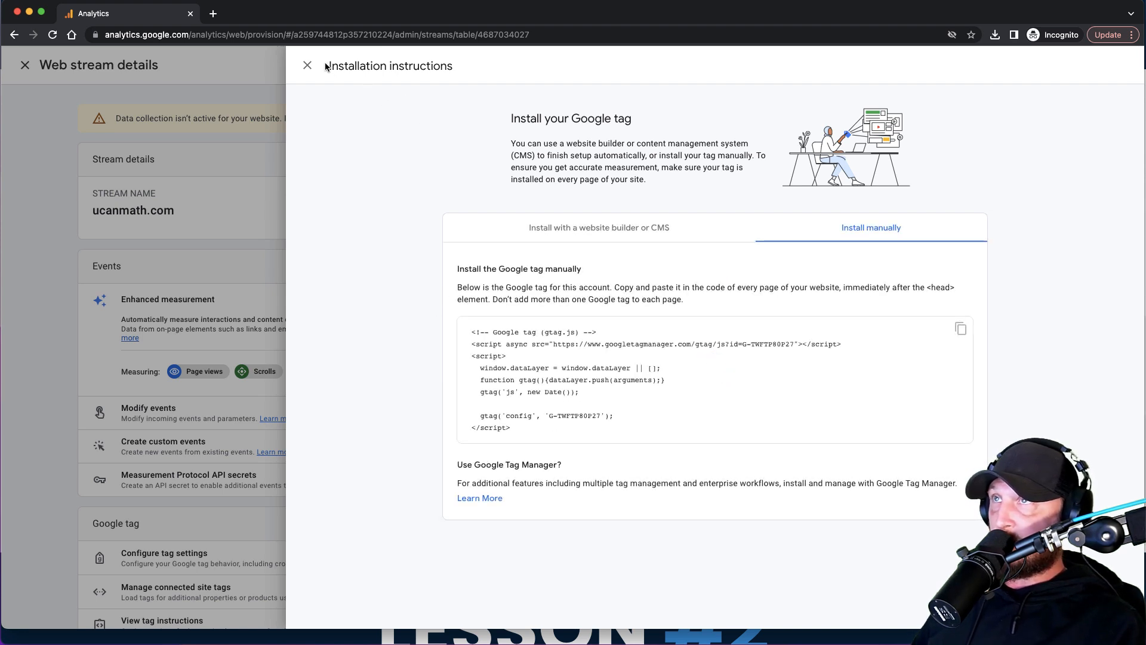
# - Close the installation instructions to return to the ucanmath.com web stream details
pyautogui.click(307, 64)
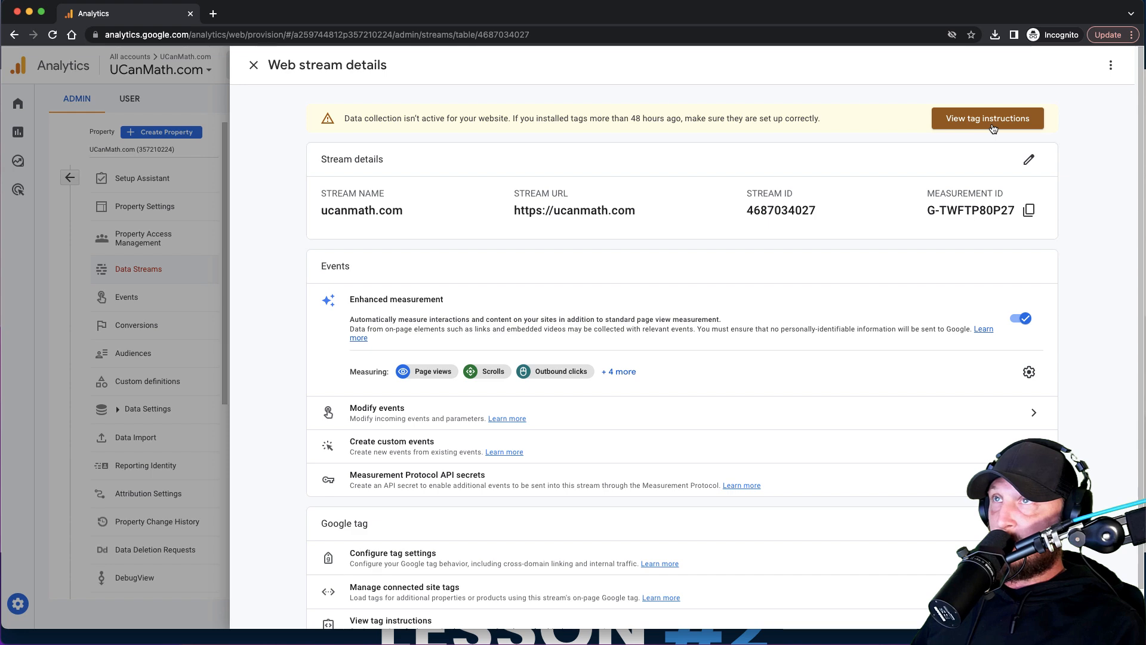
pyautogui.moveTo(995, 111)
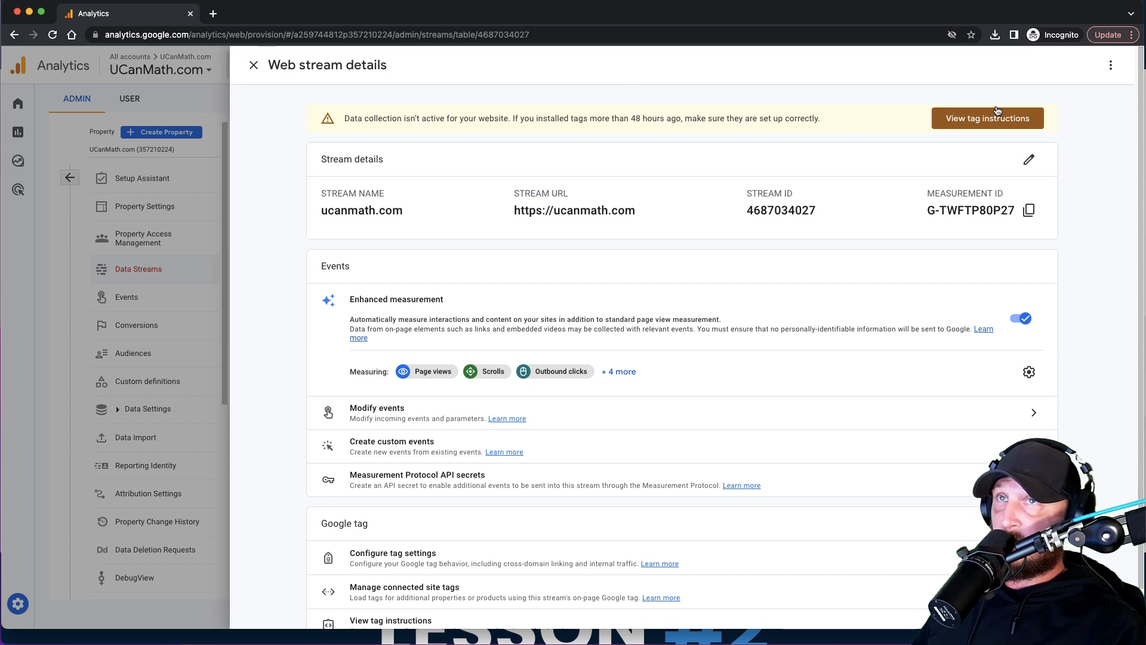
# - Copy the manual Google tag install code for ucanmath.com and return to the stream details
pyautogui.click(987, 118)
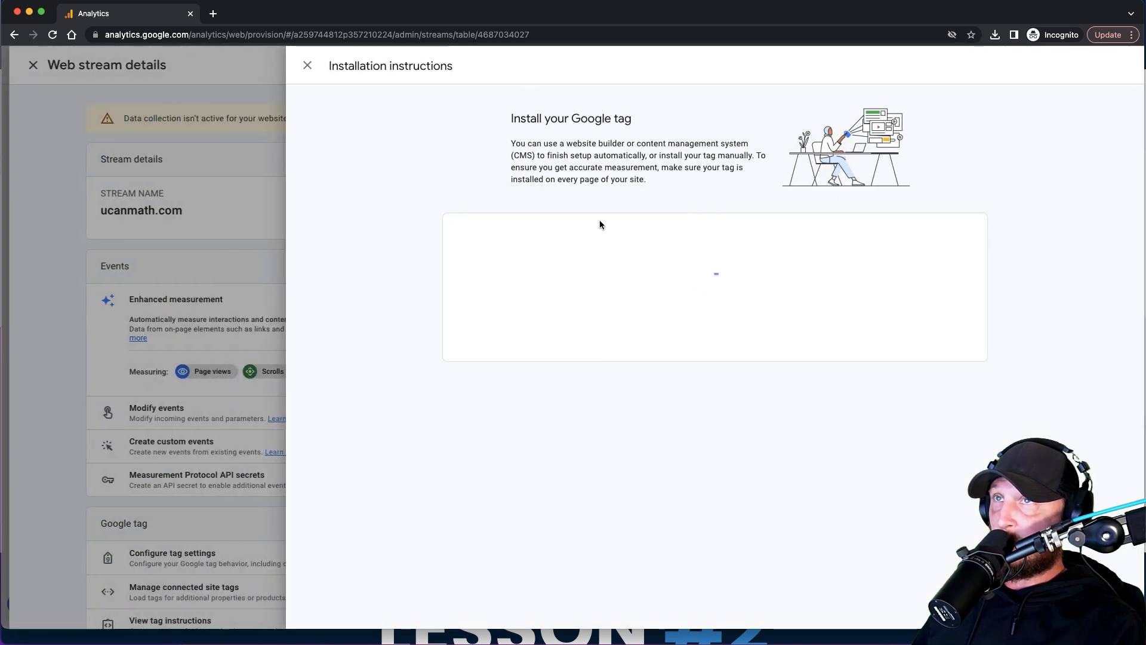
pyautogui.click(870, 227)
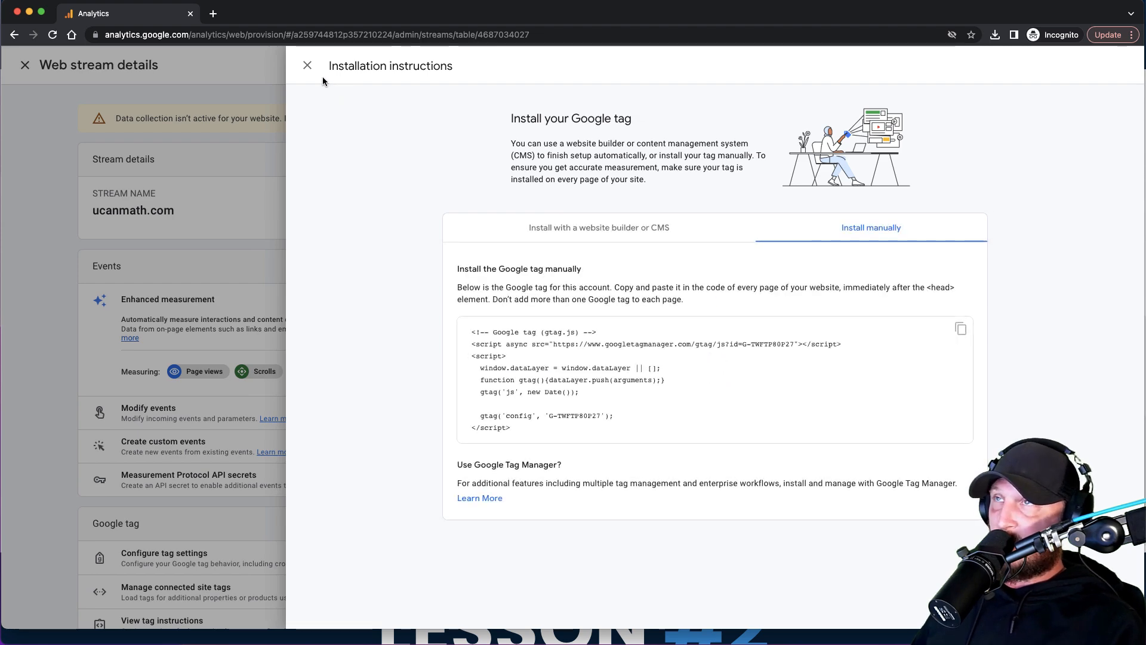
pyautogui.click(307, 65)
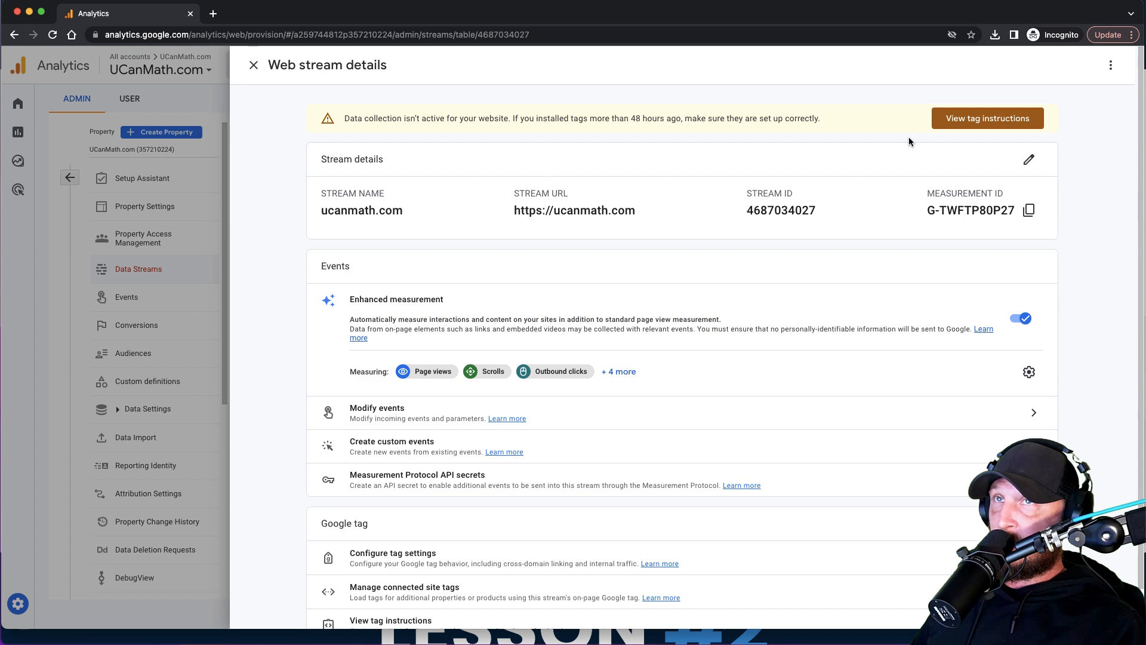
pyautogui.click(987, 118)
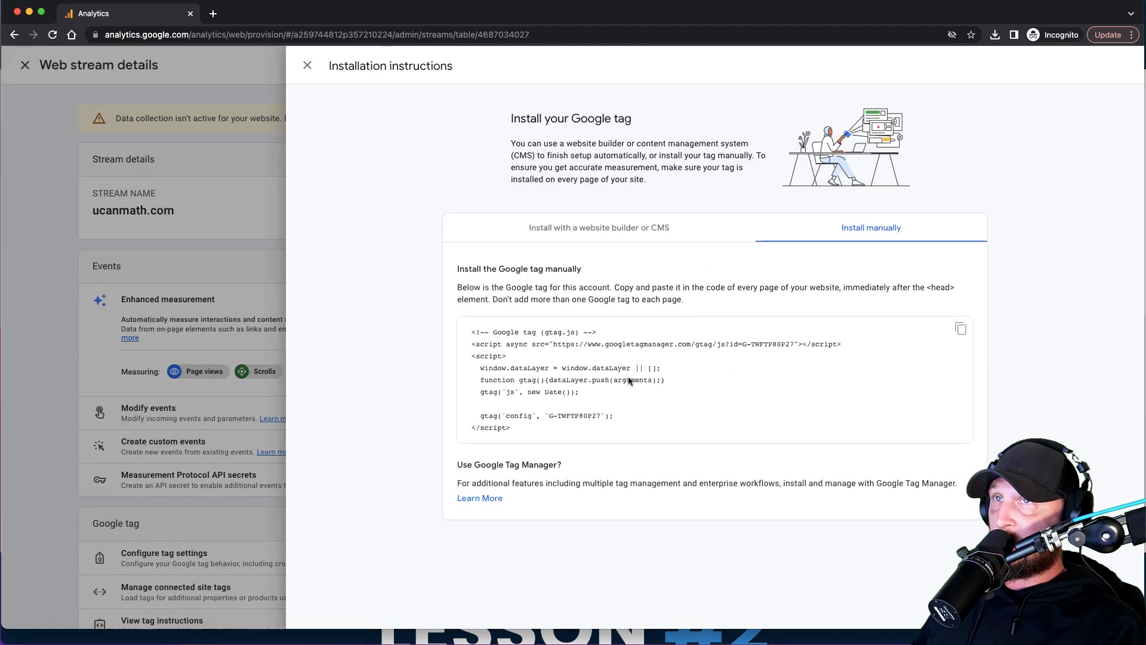
pyautogui.click(960, 328)
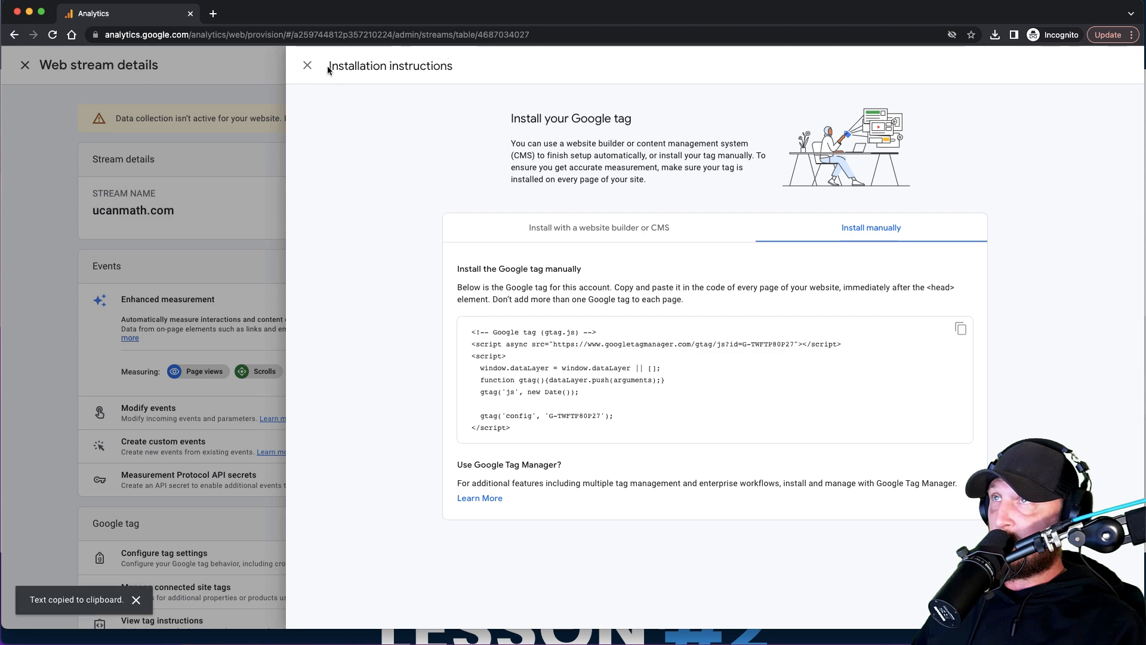
pyautogui.click(307, 64)
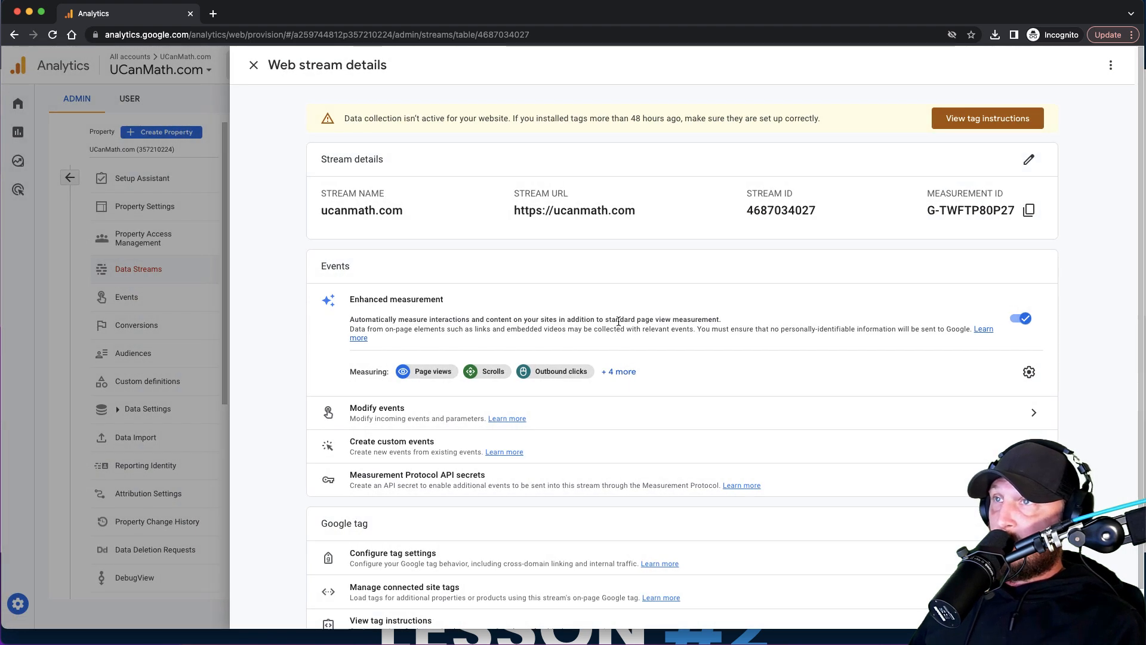
pyautogui.scroll(-3)
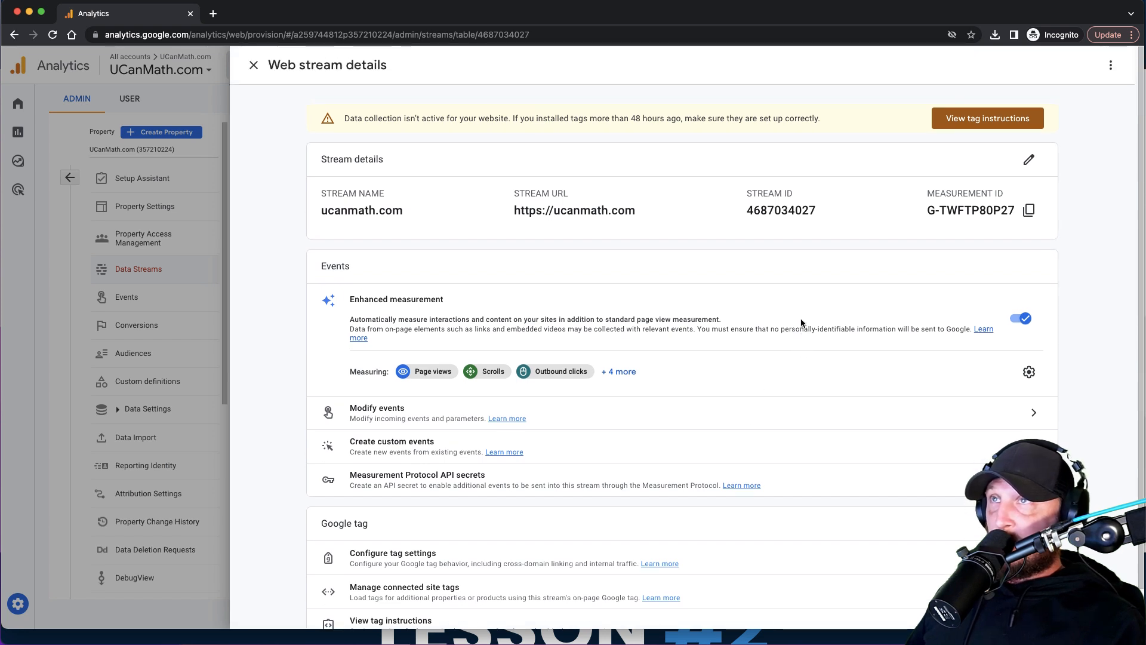
pyautogui.moveTo(1084, 173)
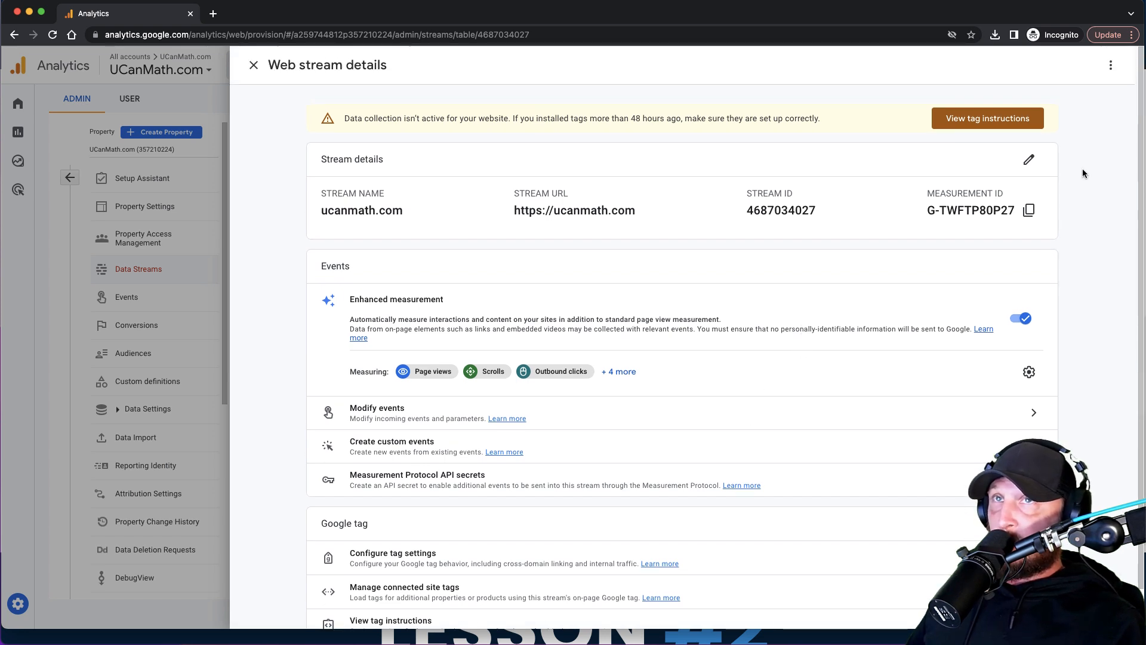